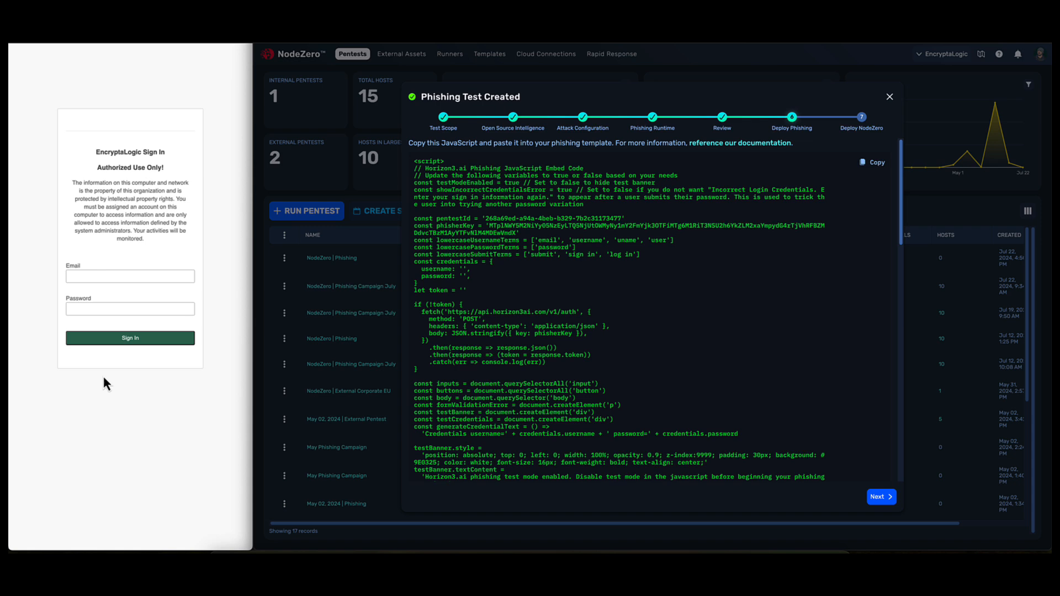
Step: Copy the phishing test's JavaScript embed code and scroll through the login page HTML
{"action": "left_click", "coordinate": [873, 162]}
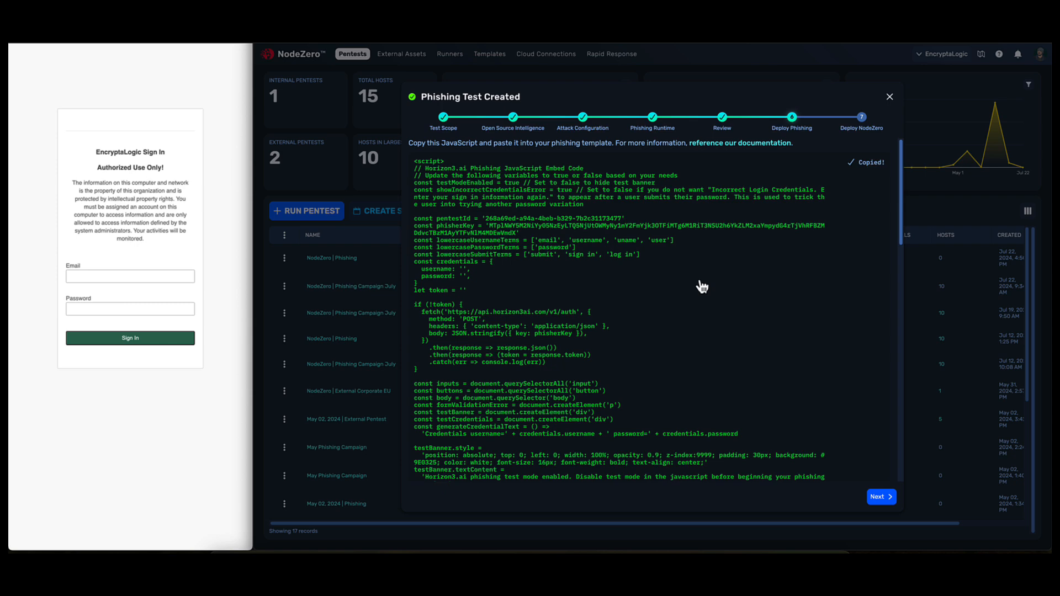
{"action": "mouse_move", "coordinate": [580, 411]}
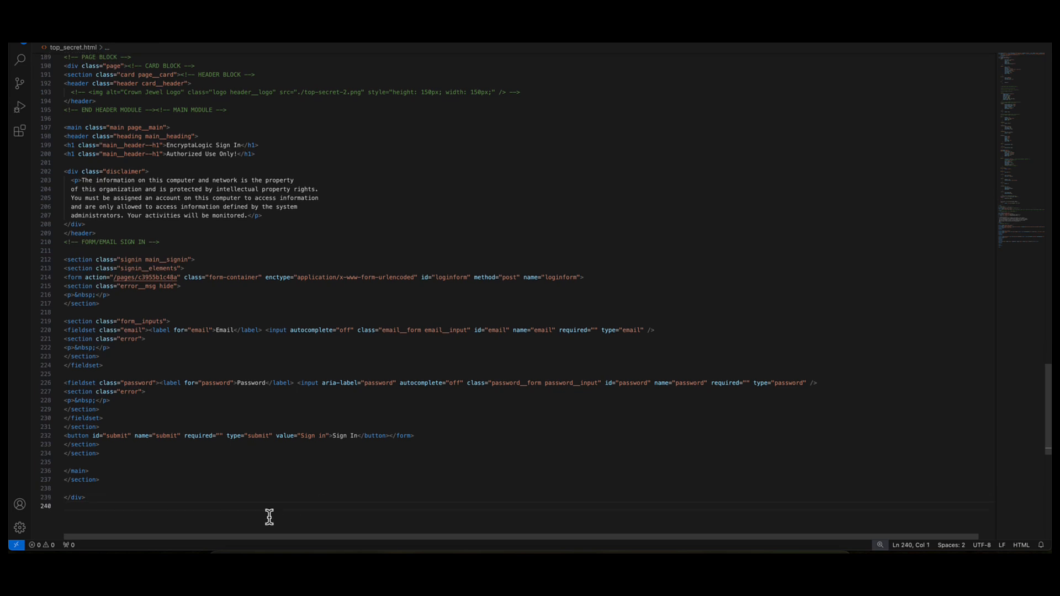
{"action": "scroll", "scroll_direction": "down", "scroll_amount": 3}
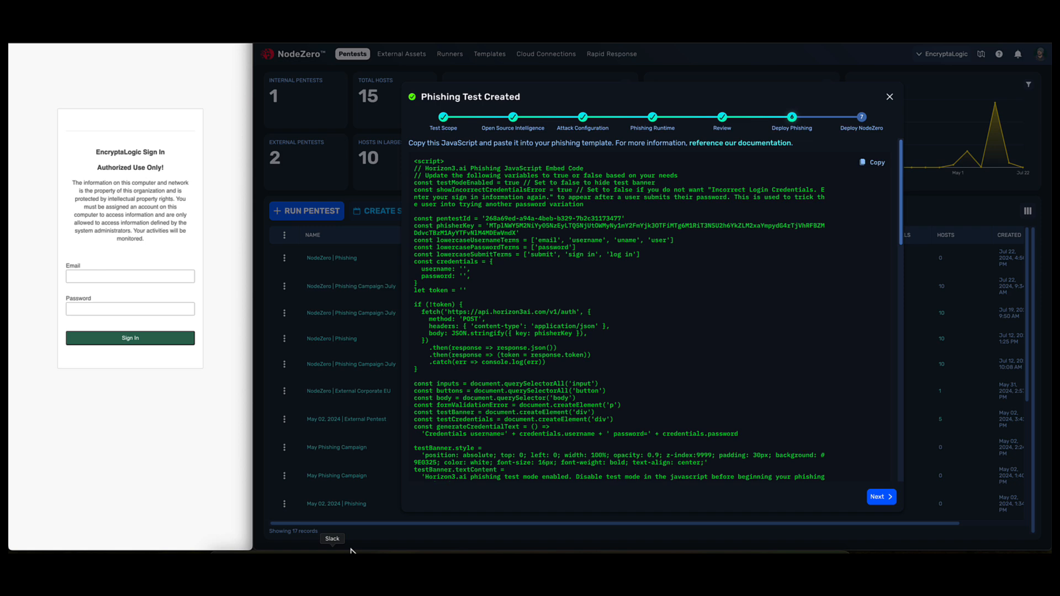
{"action": "mouse_move", "coordinate": [381, 545]}
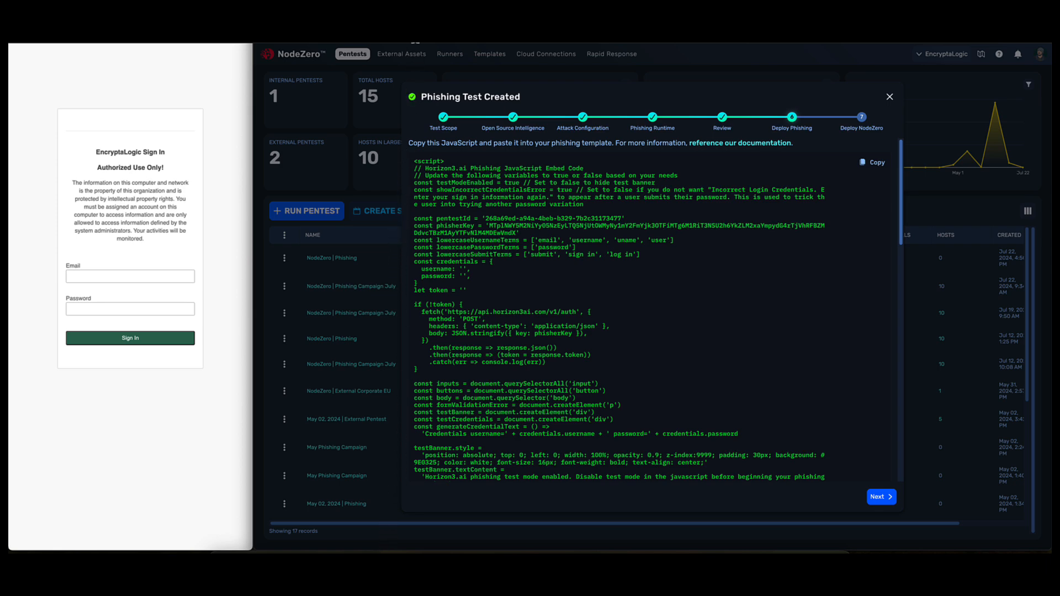
Step: Open the running 'NodeZero | Phishing Campaign July' pentest
{"action": "left_click", "coordinate": [890, 96]}
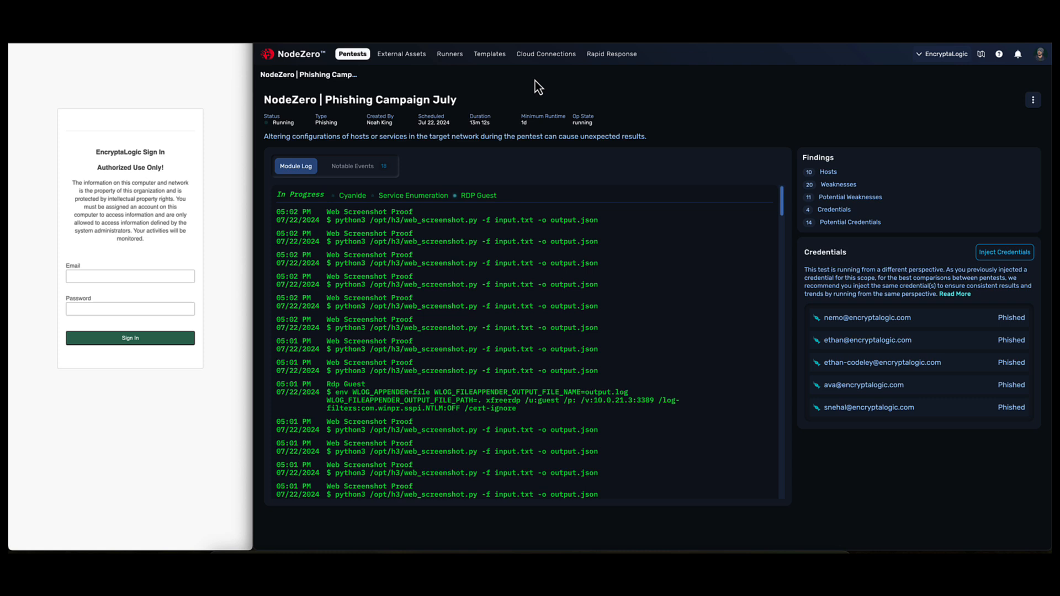
{"action": "mouse_move", "coordinate": [398, 176]}
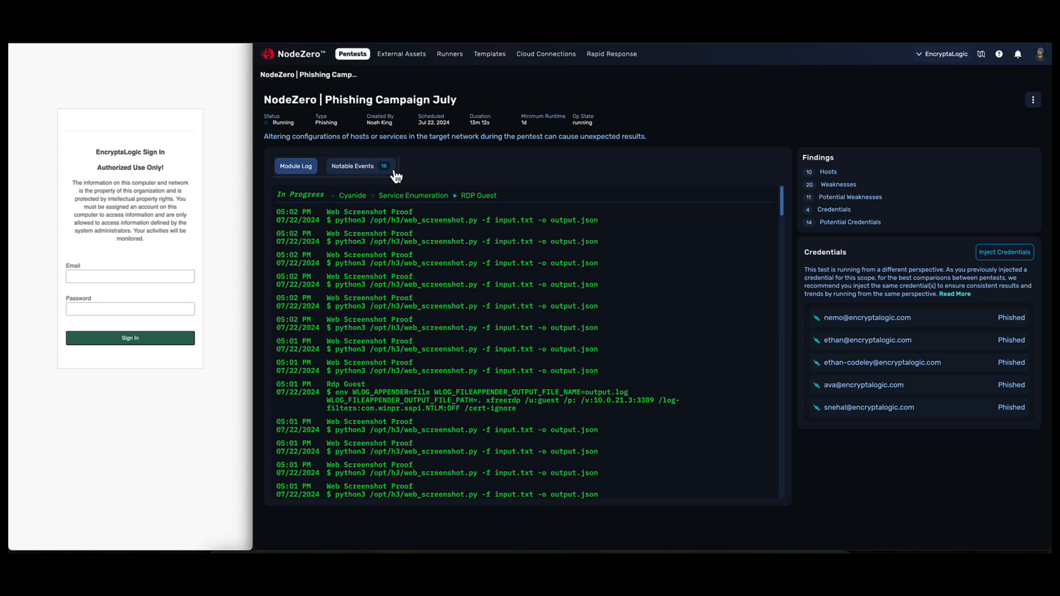
Step: Show Notable Events to review credentials compromised through phishing
{"action": "left_click", "coordinate": [353, 166]}
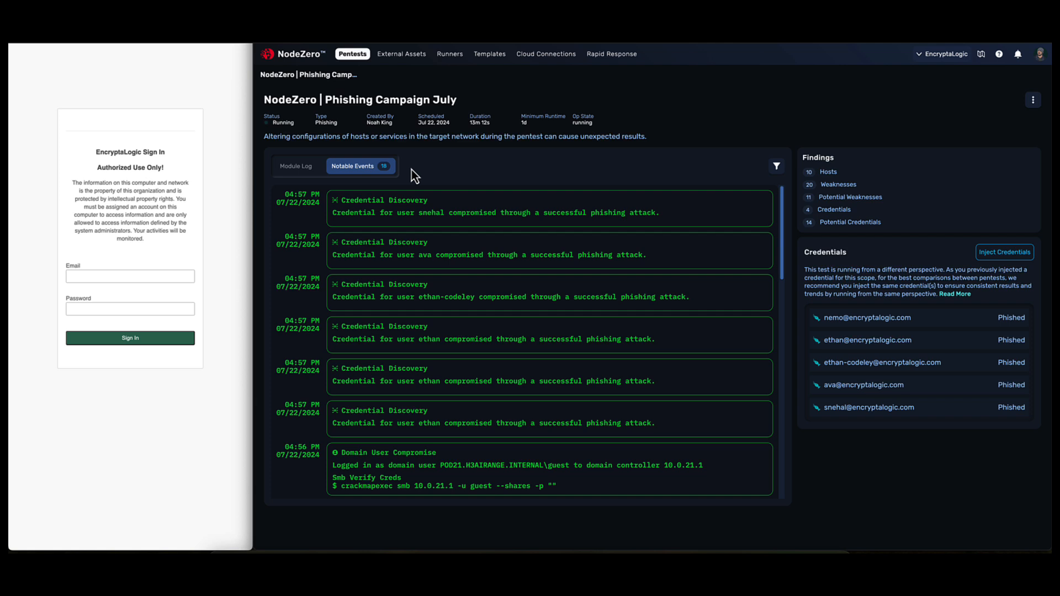
{"action": "mouse_move", "coordinate": [753, 151]}
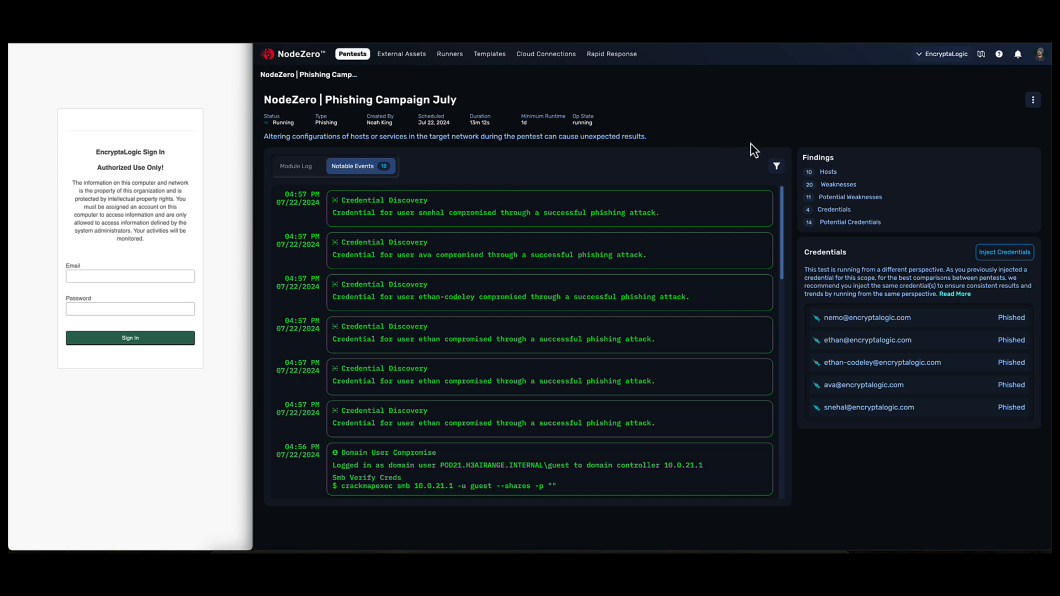
{"action": "mouse_move", "coordinate": [818, 325]}
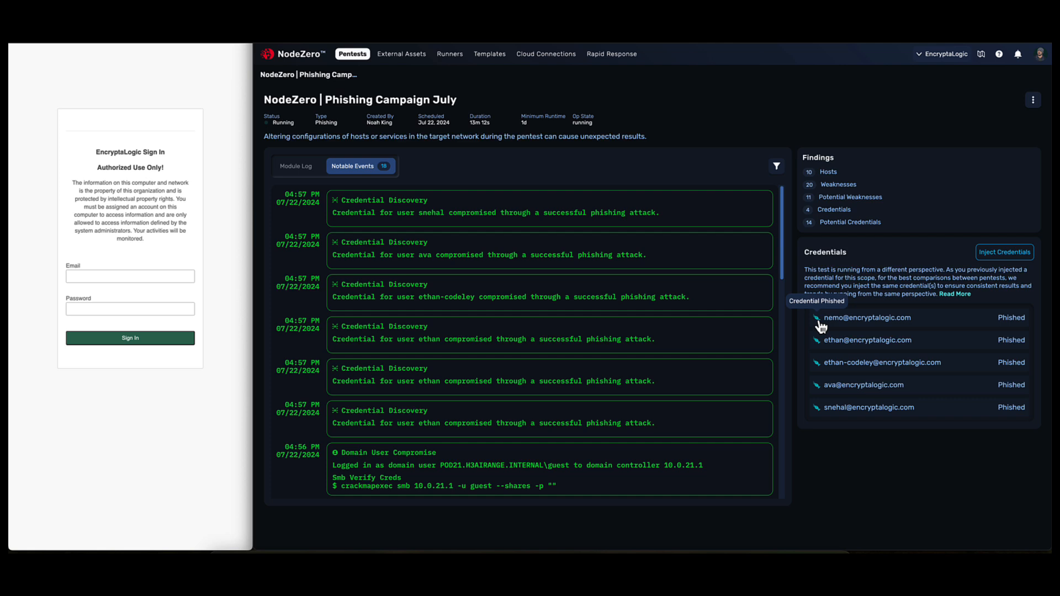
{"action": "mouse_move", "coordinate": [821, 373]}
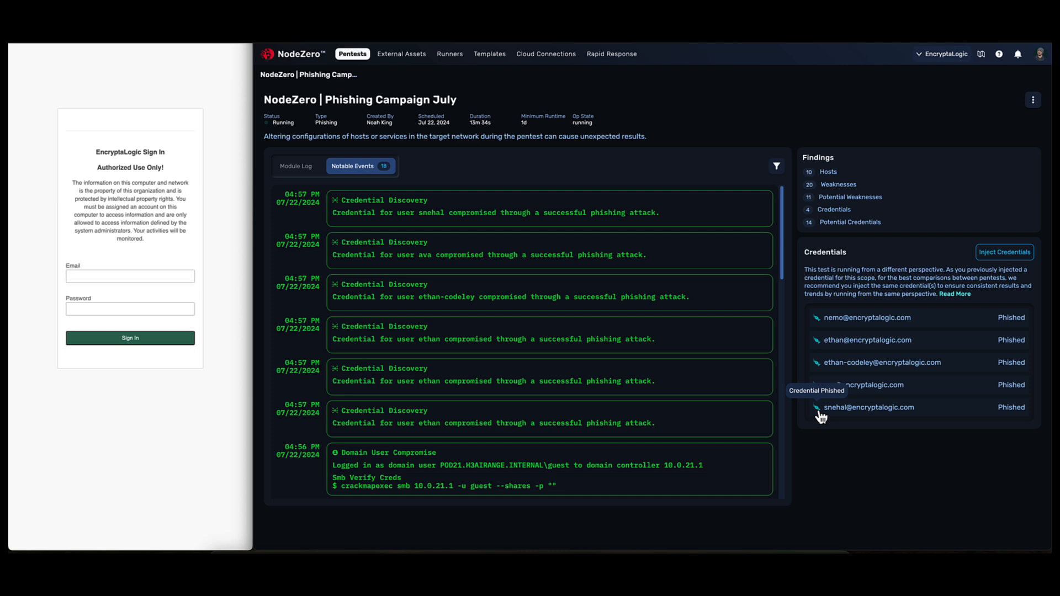
{"action": "mouse_move", "coordinate": [259, 289]}
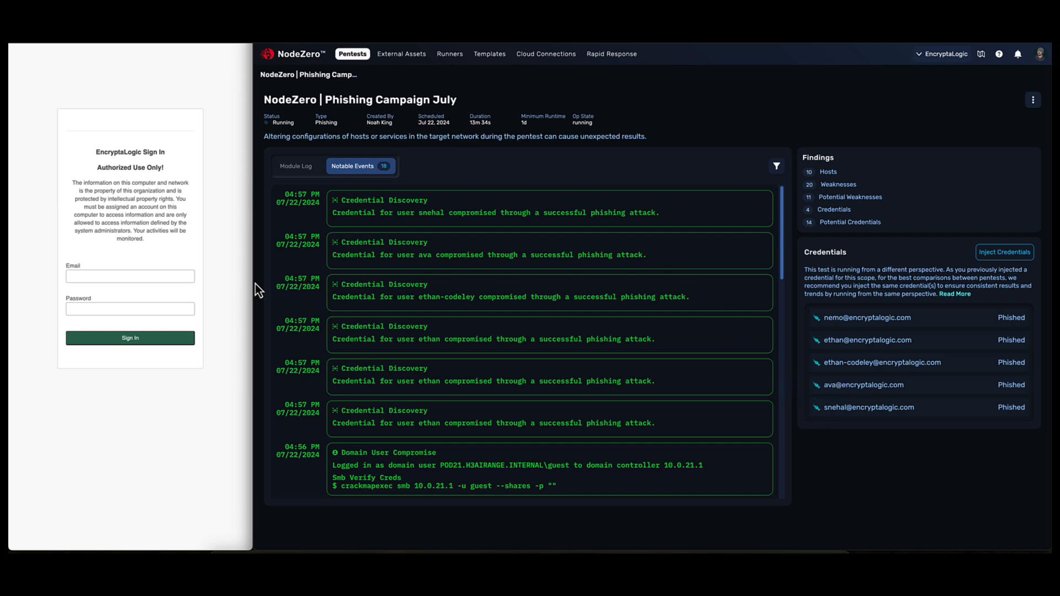
Step: Submit test sign-ins on the login page, starting with email 'michael@'
{"action": "left_click", "coordinate": [130, 276]}
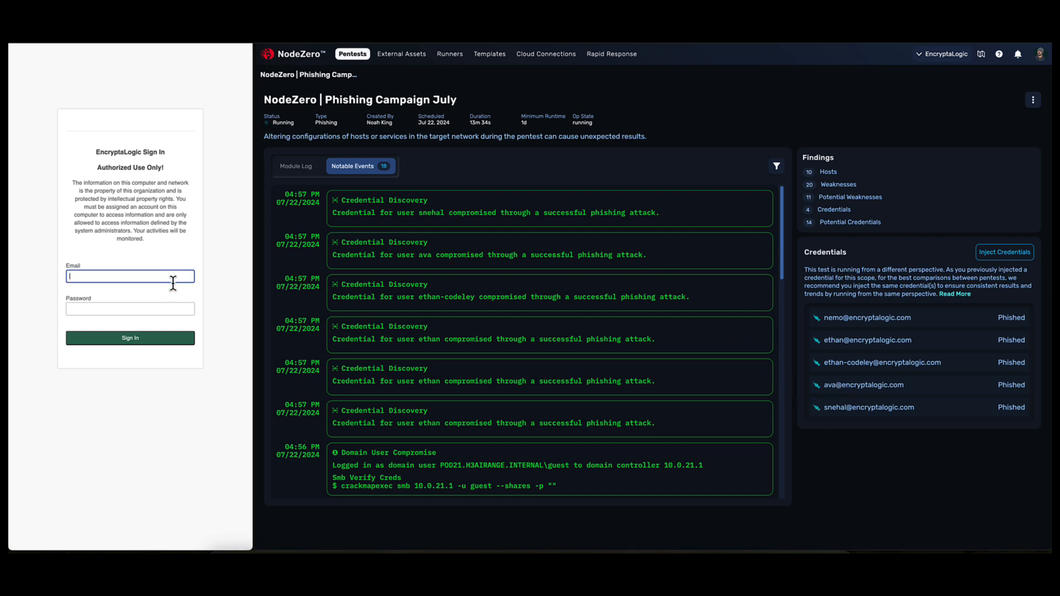
{"action": "mouse_move", "coordinate": [149, 436]}
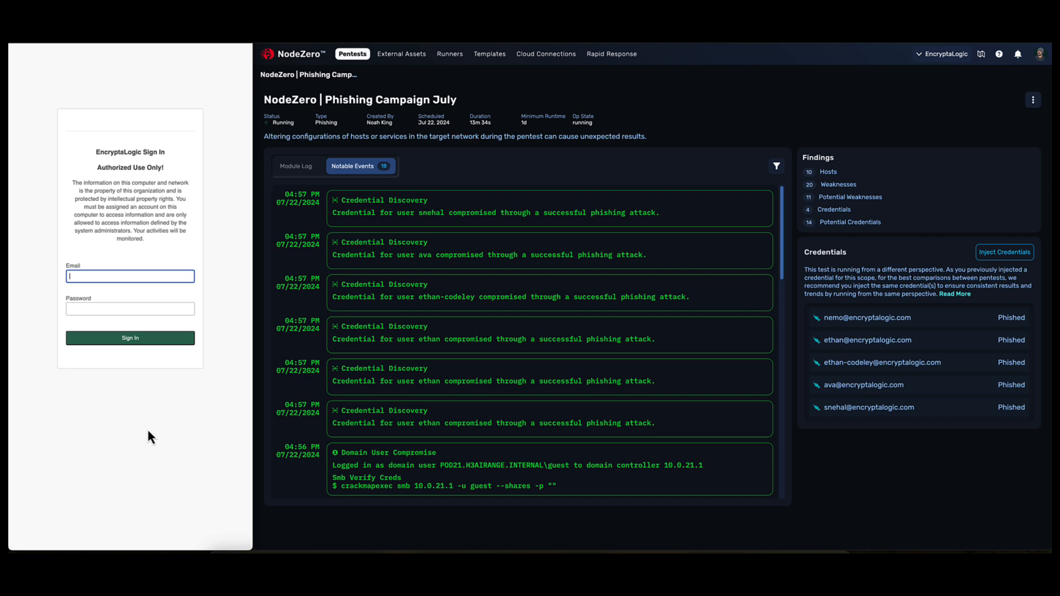
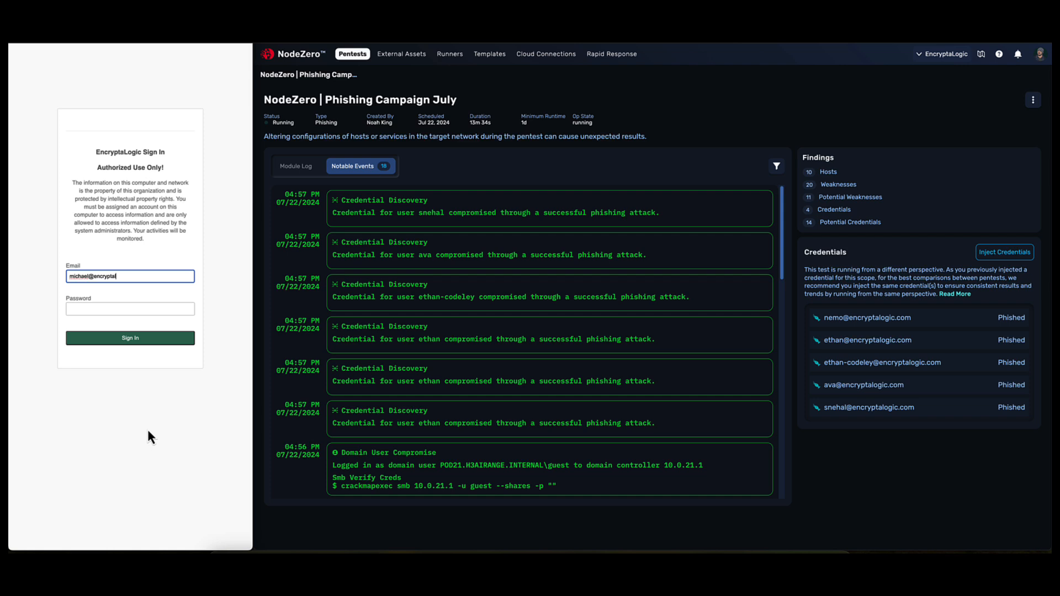
{"action": "left_click", "coordinate": [130, 309]}
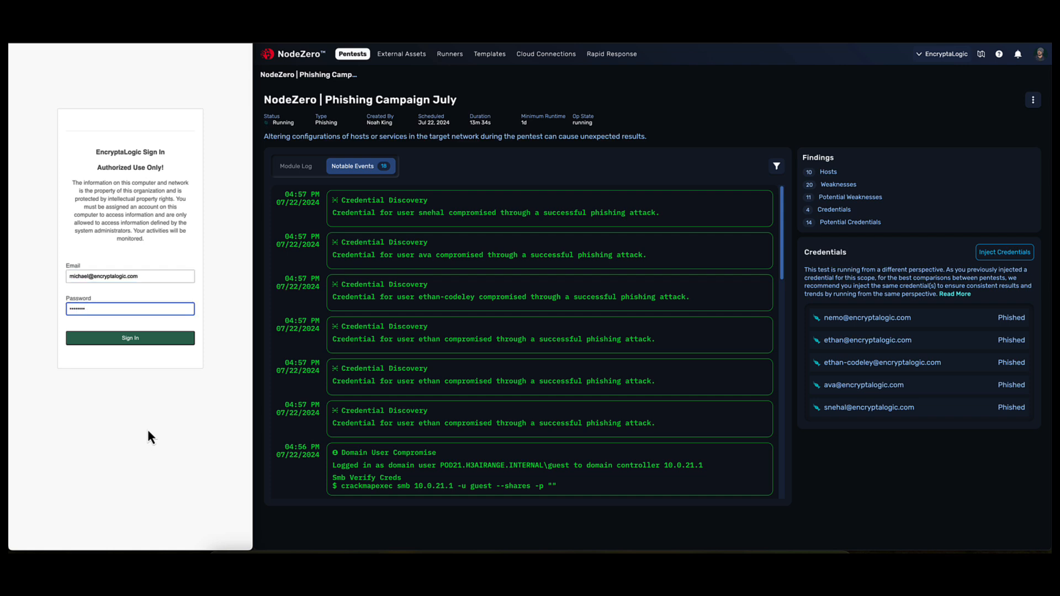
{"action": "left_click", "coordinate": [130, 338]}
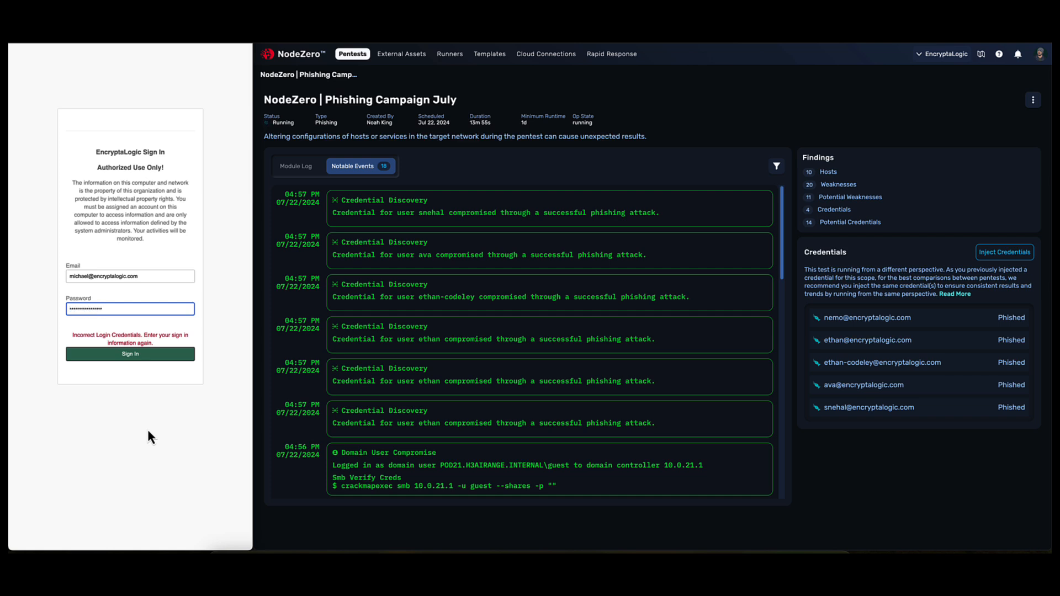
{"action": "mouse_move", "coordinate": [101, 281]}
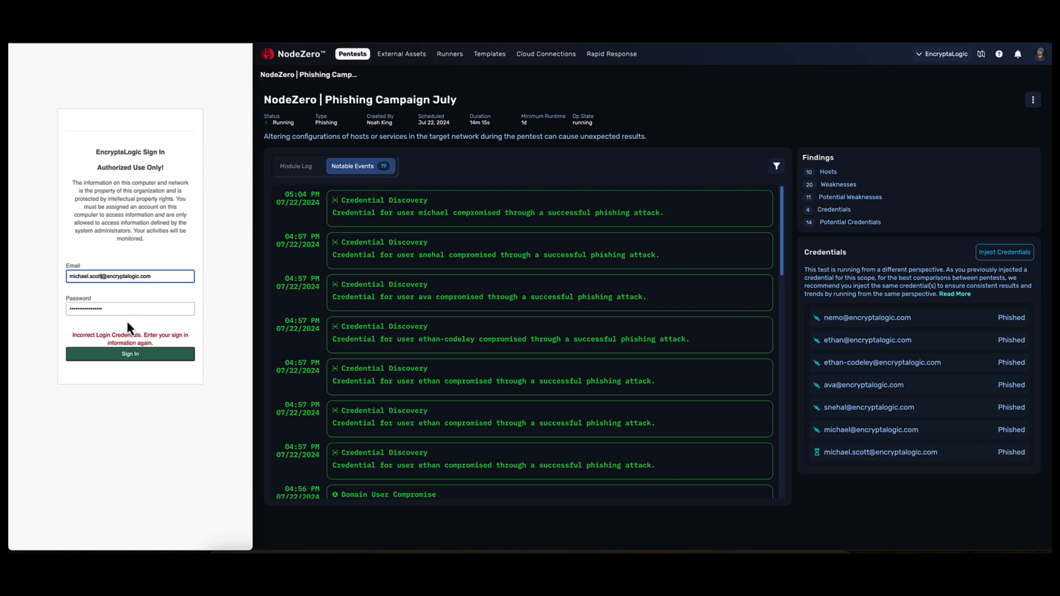
{"action": "mouse_move", "coordinate": [99, 337]}
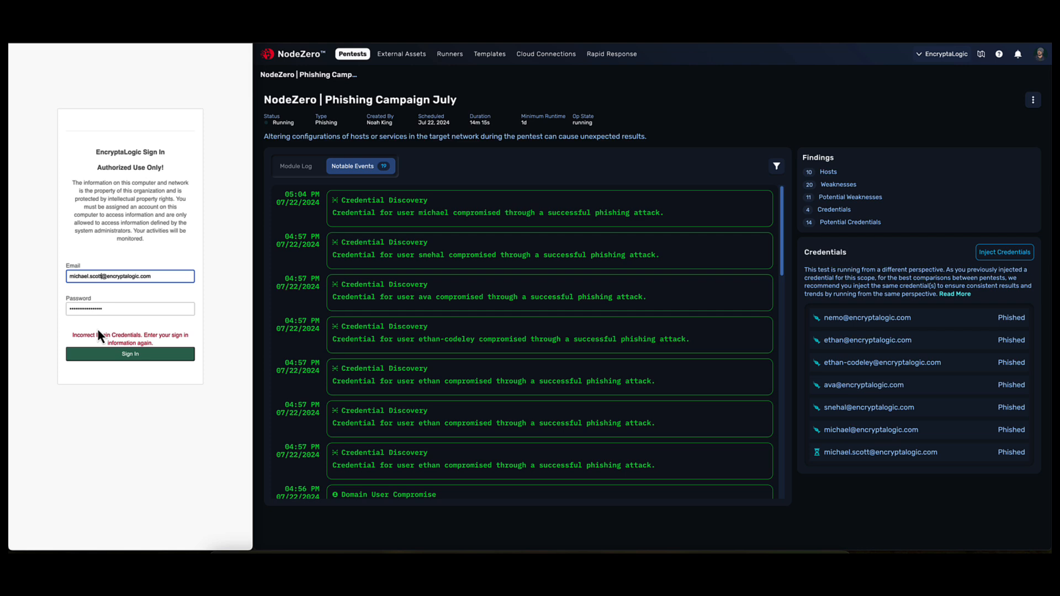
{"action": "mouse_move", "coordinate": [101, 338]}
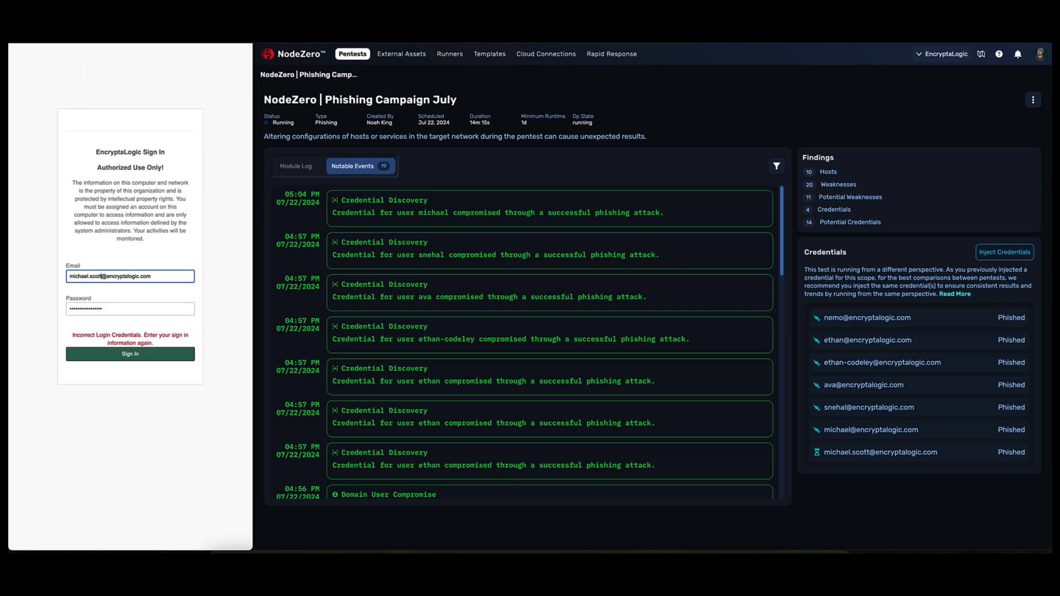
{"action": "left_click", "coordinate": [130, 353]}
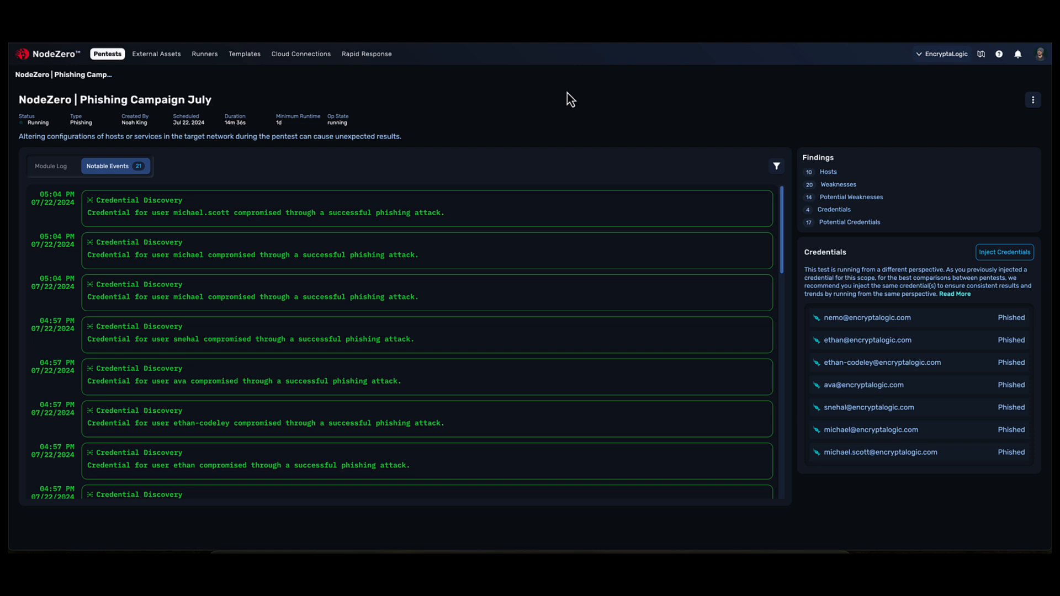
{"action": "mouse_move", "coordinate": [474, 87]}
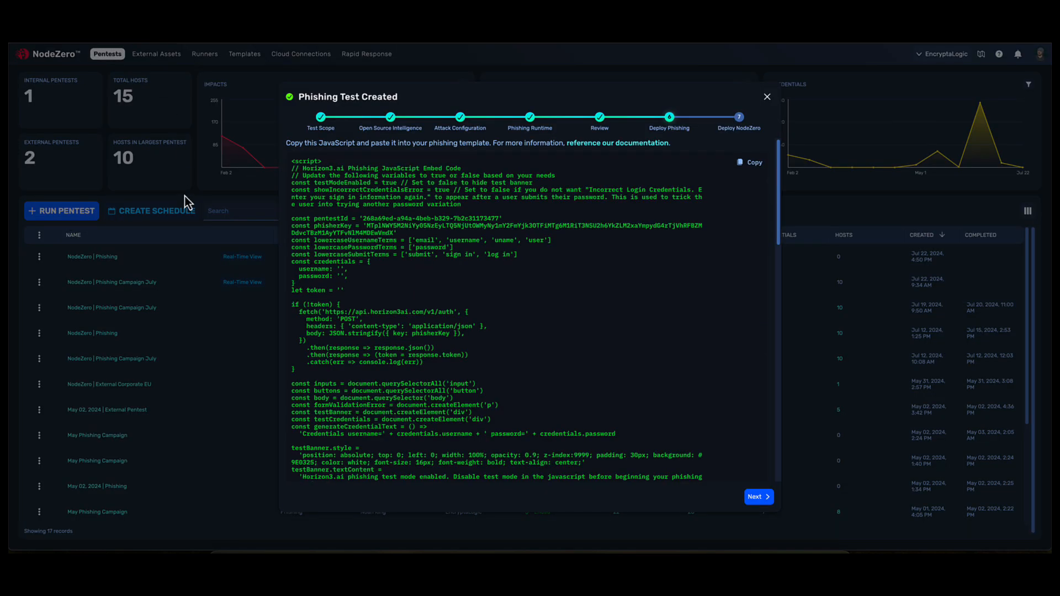
{"action": "mouse_move", "coordinate": [749, 106]}
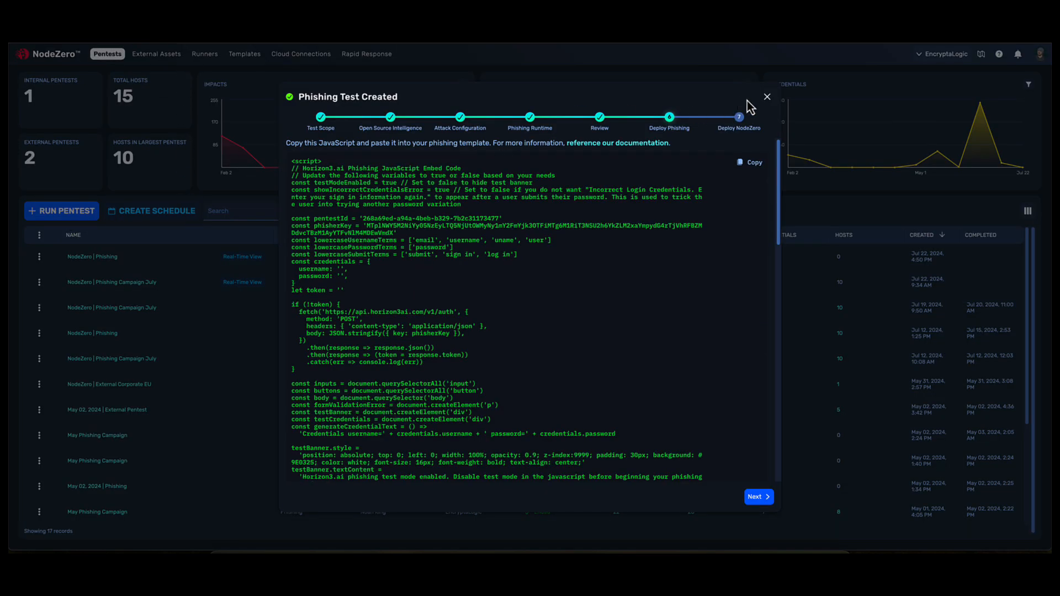
Step: Close the Phishing Test Created dialog and open the finished Phishing Campaign July report
{"action": "left_click", "coordinate": [767, 97]}
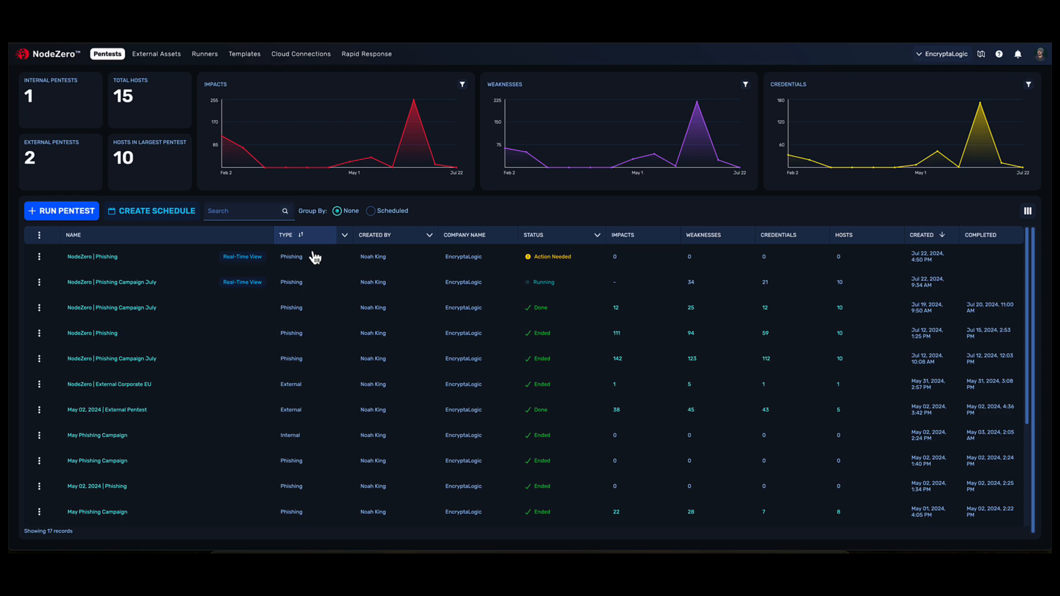
{"action": "mouse_move", "coordinate": [259, 312]}
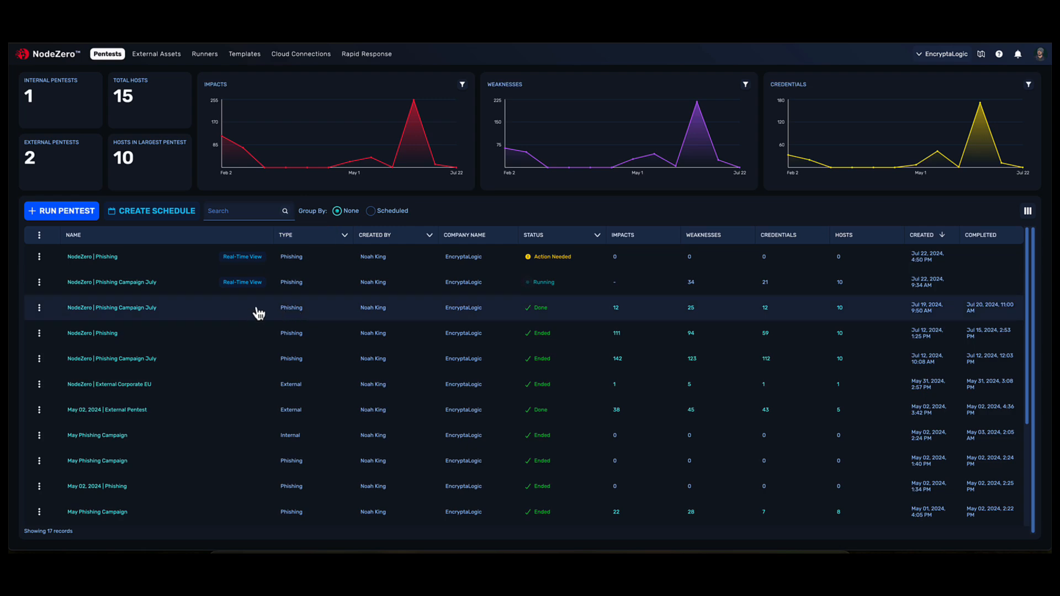
{"action": "mouse_move", "coordinate": [243, 358]}
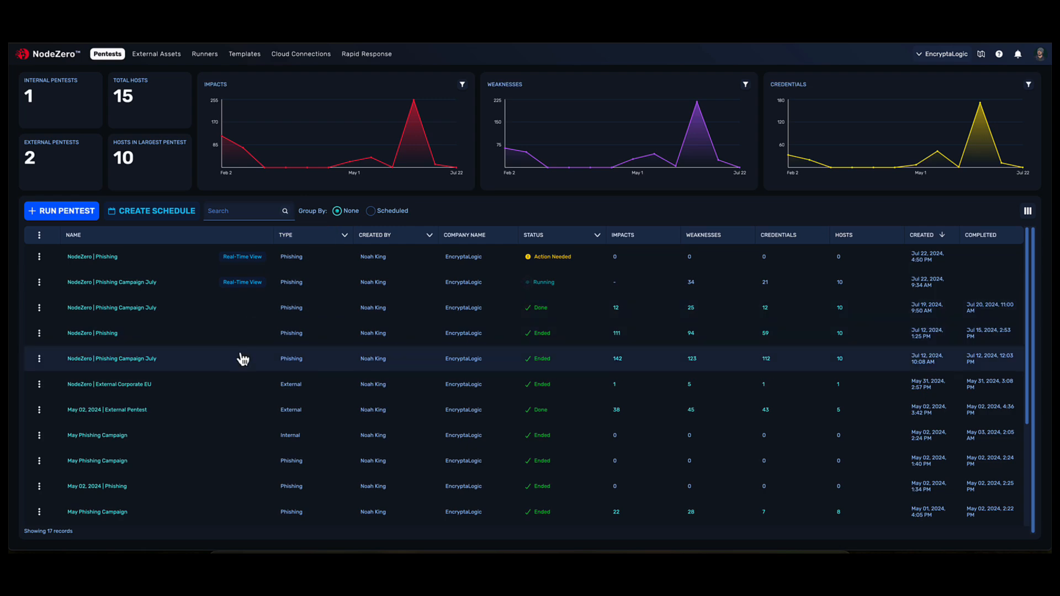
{"action": "left_click", "coordinate": [112, 358]}
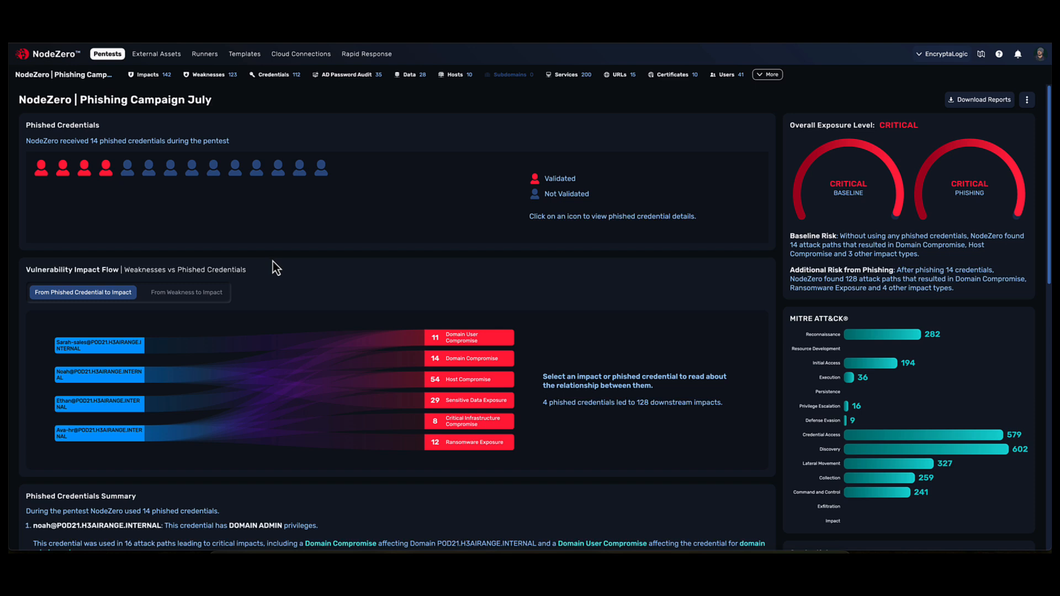
{"action": "mouse_move", "coordinate": [186, 293]}
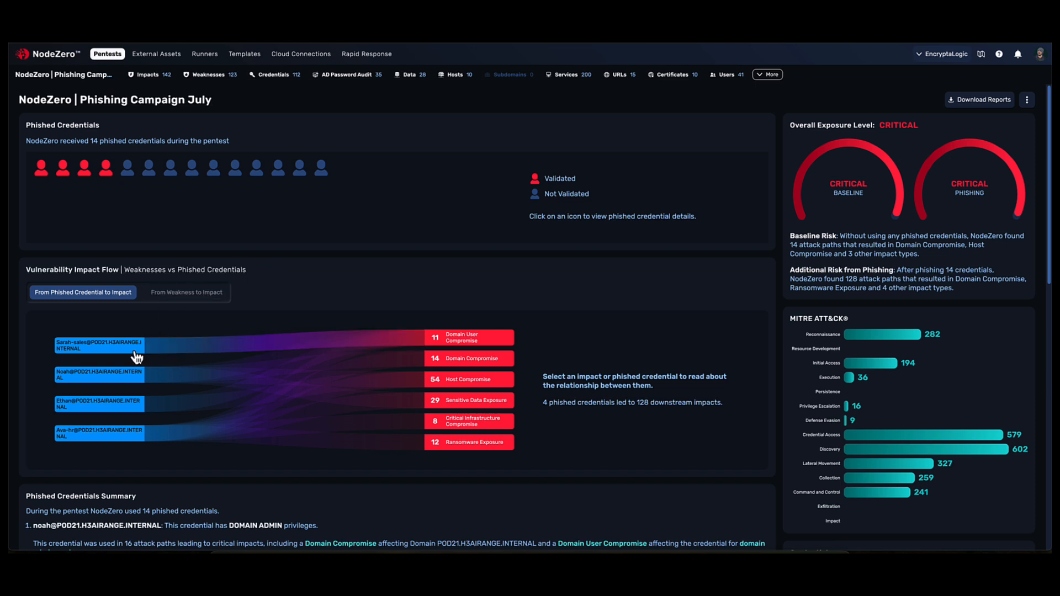
{"action": "mouse_move", "coordinate": [135, 345]}
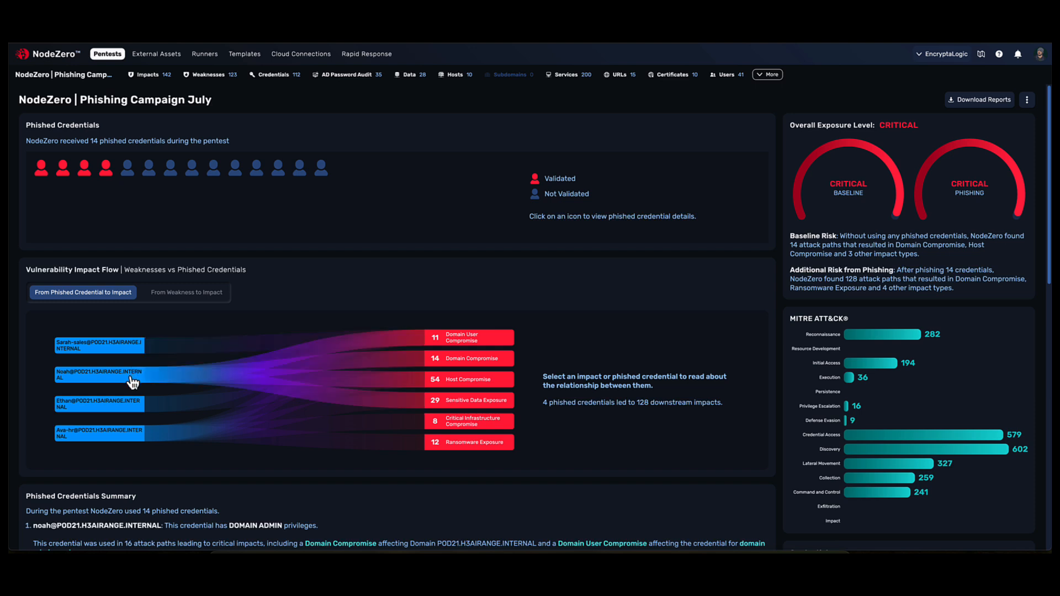
{"action": "mouse_move", "coordinate": [132, 384]}
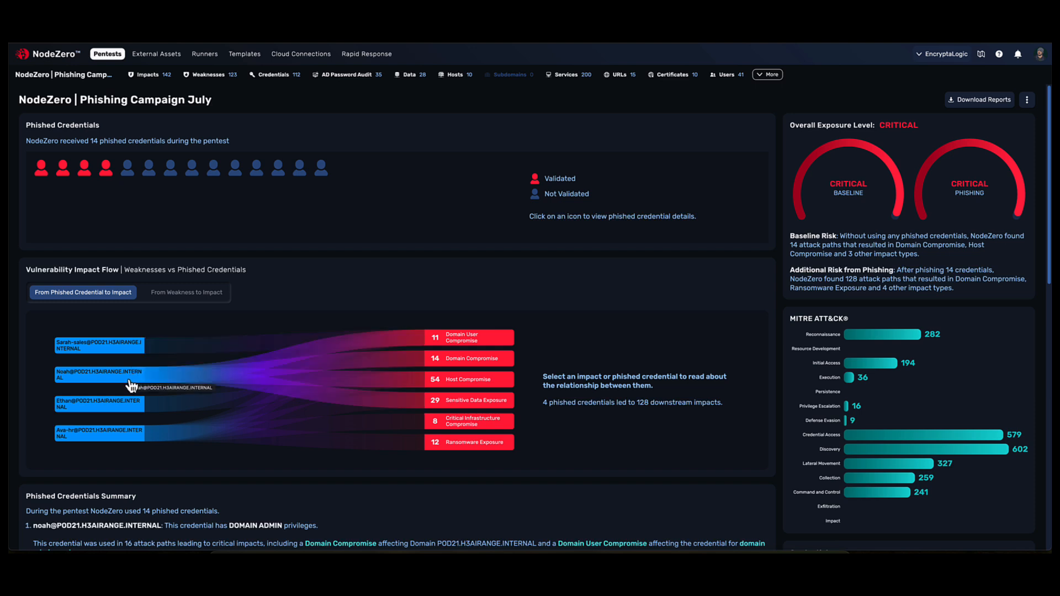
{"action": "mouse_move", "coordinate": [128, 413]}
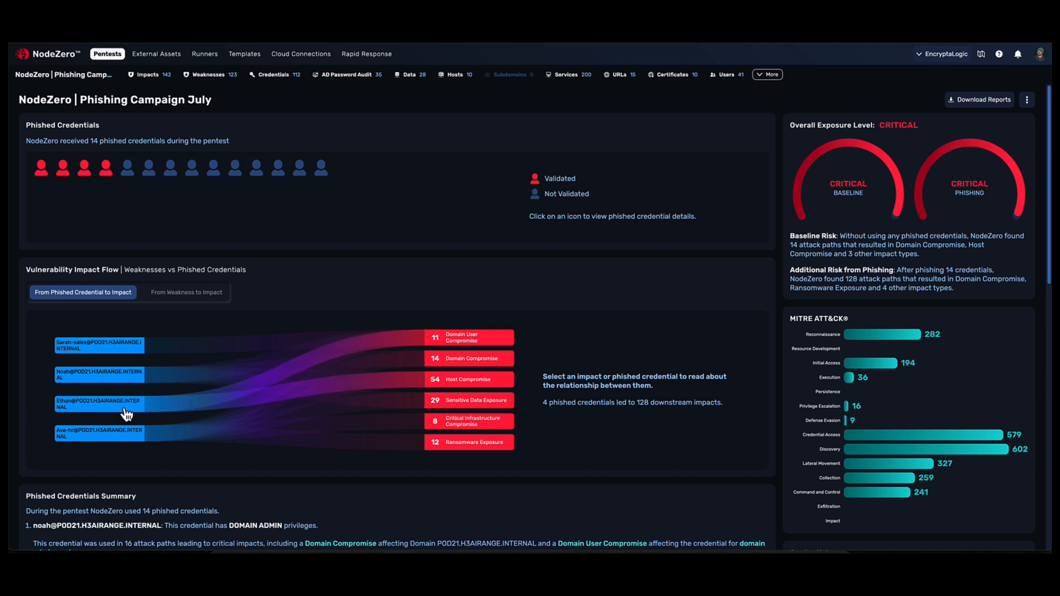
{"action": "mouse_move", "coordinate": [128, 413]}
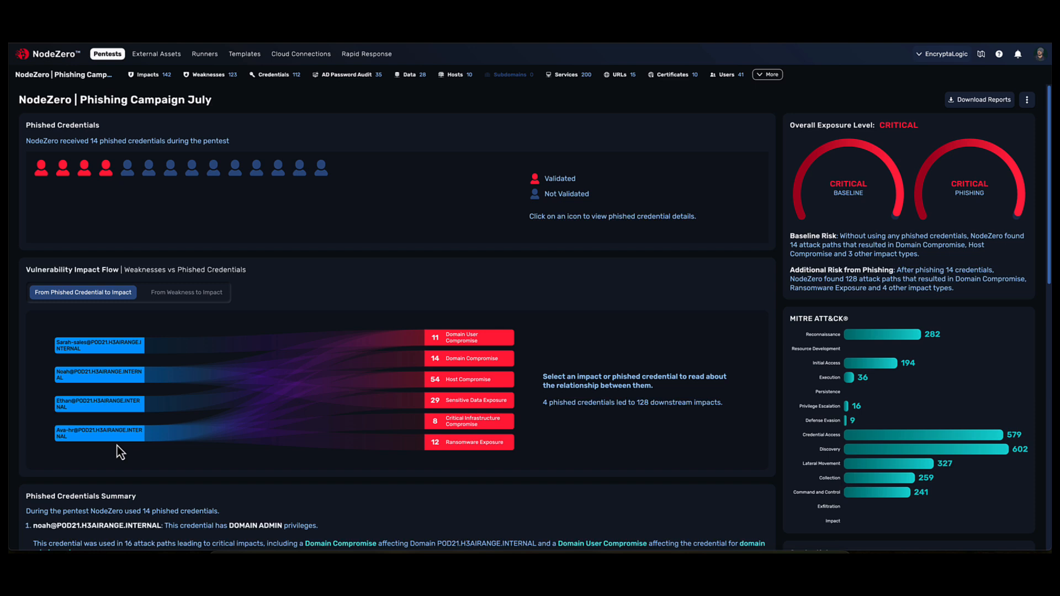
{"action": "mouse_move", "coordinate": [446, 281]}
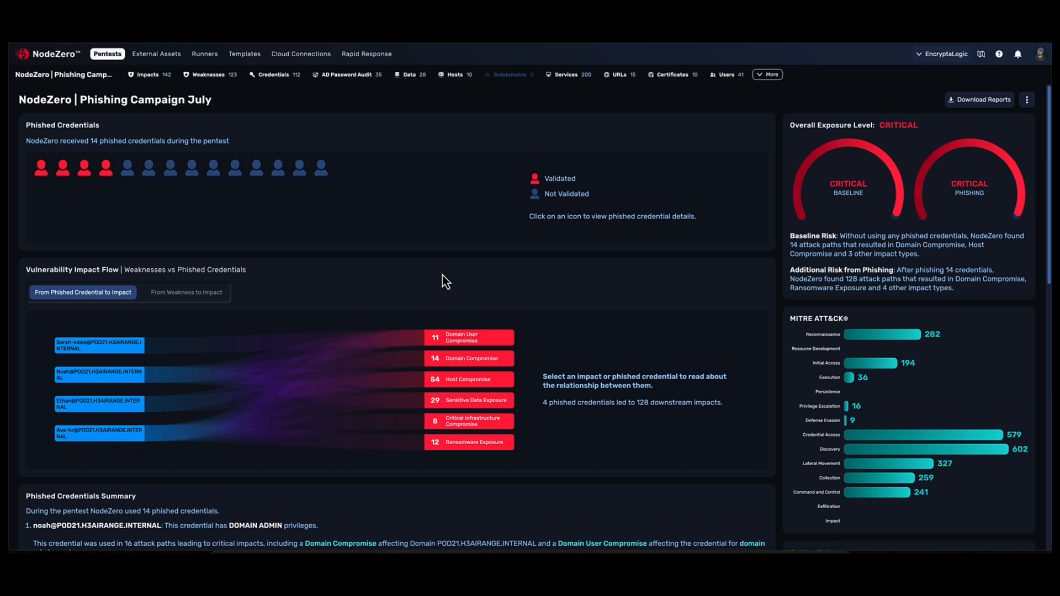
{"action": "mouse_move", "coordinate": [771, 278]}
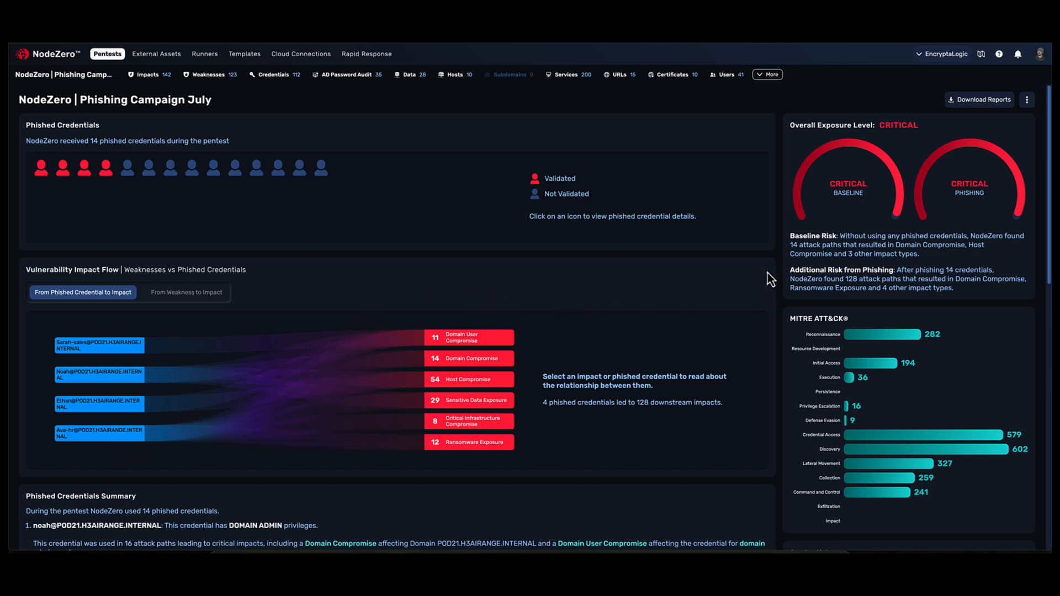
{"action": "mouse_move", "coordinate": [790, 223]}
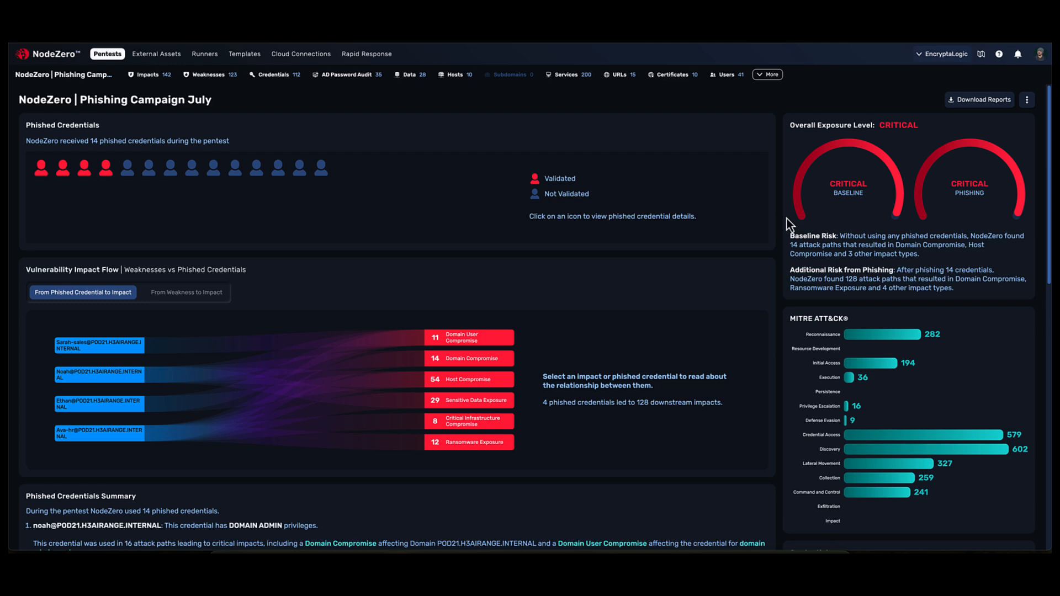
{"action": "scroll", "scroll_direction": "down", "scroll_amount": 3}
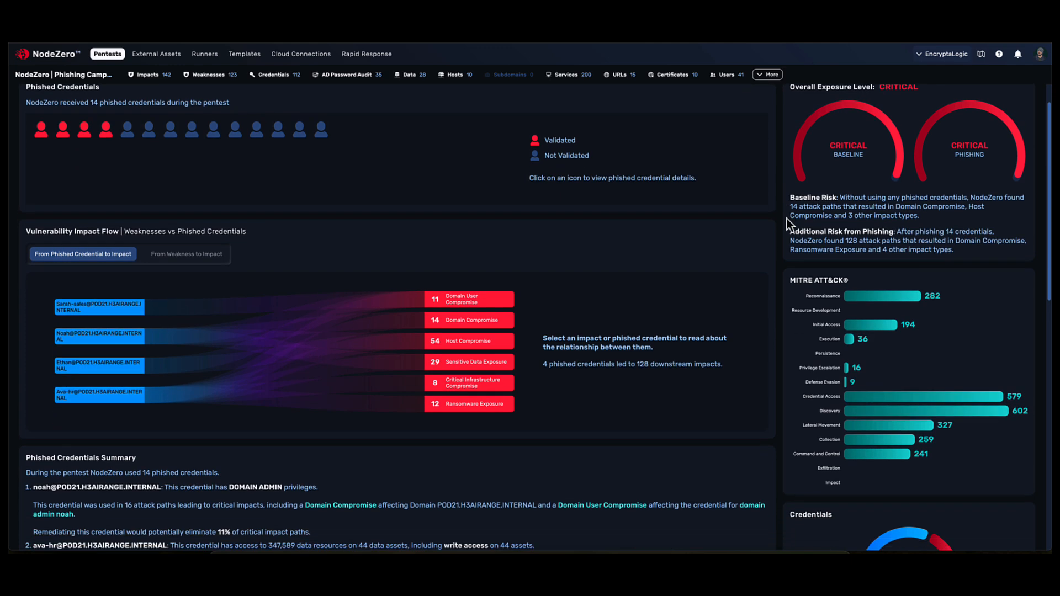
{"action": "scroll", "scroll_direction": "down", "scroll_amount": 3}
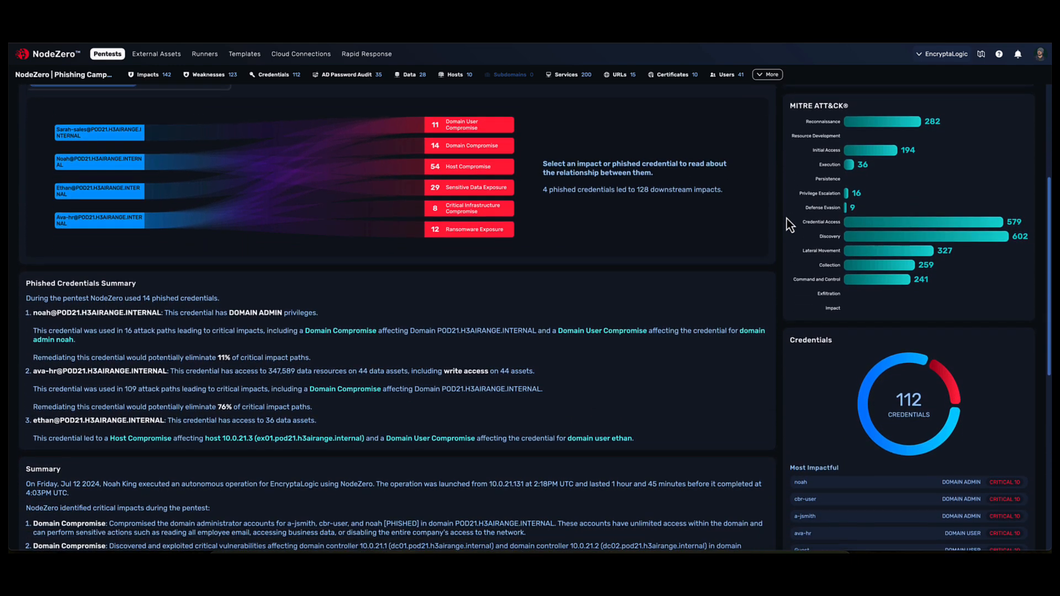
{"action": "scroll", "scroll_direction": "down", "scroll_amount": 3}
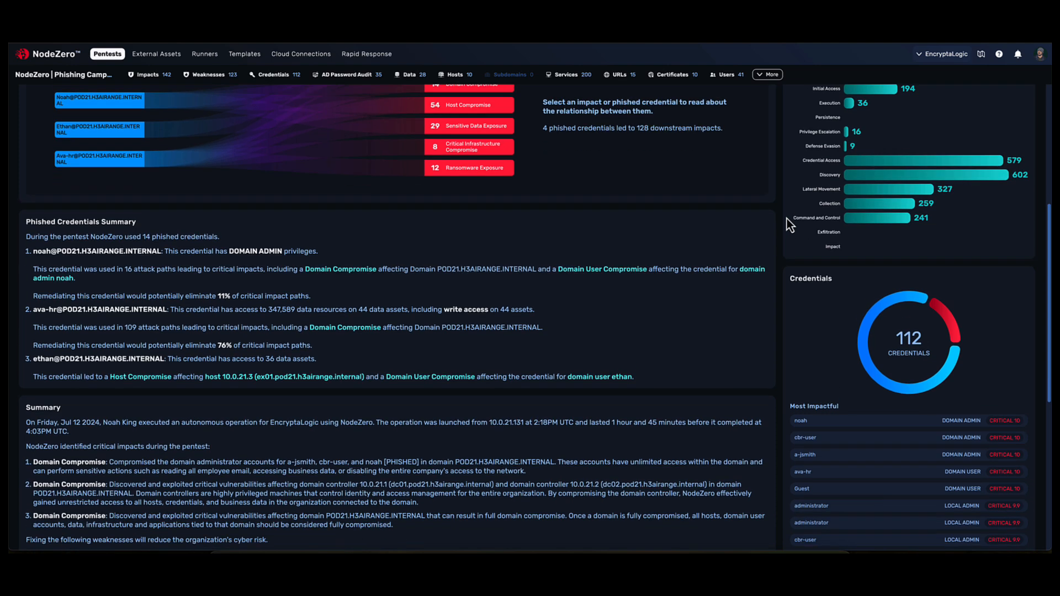
{"action": "scroll", "scroll_direction": "down", "scroll_amount": 3}
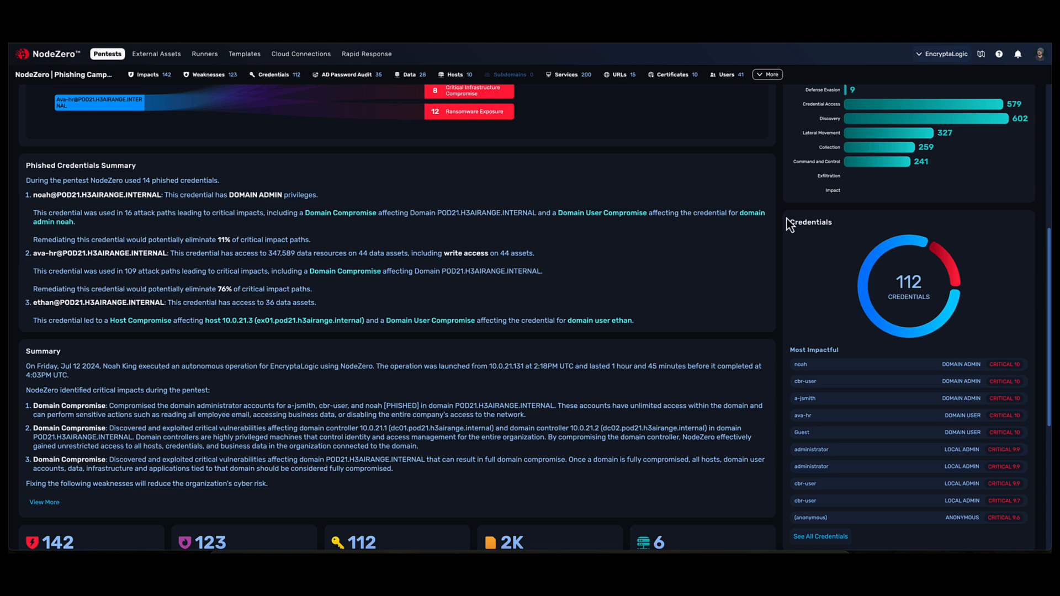
{"action": "scroll", "scroll_direction": "up", "scroll_amount": 3}
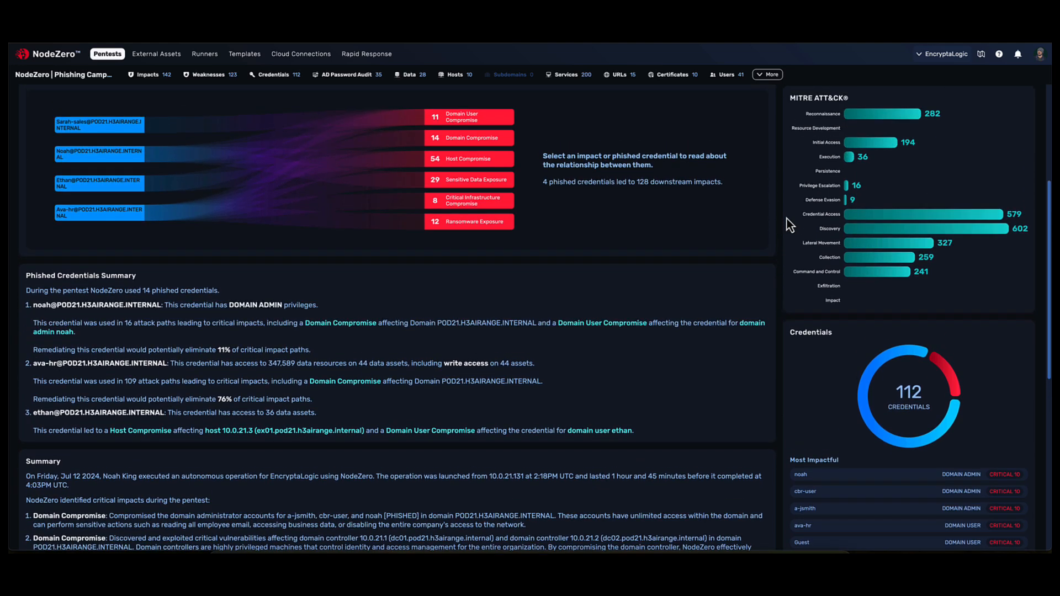
{"action": "scroll", "scroll_direction": "up", "scroll_amount": 3}
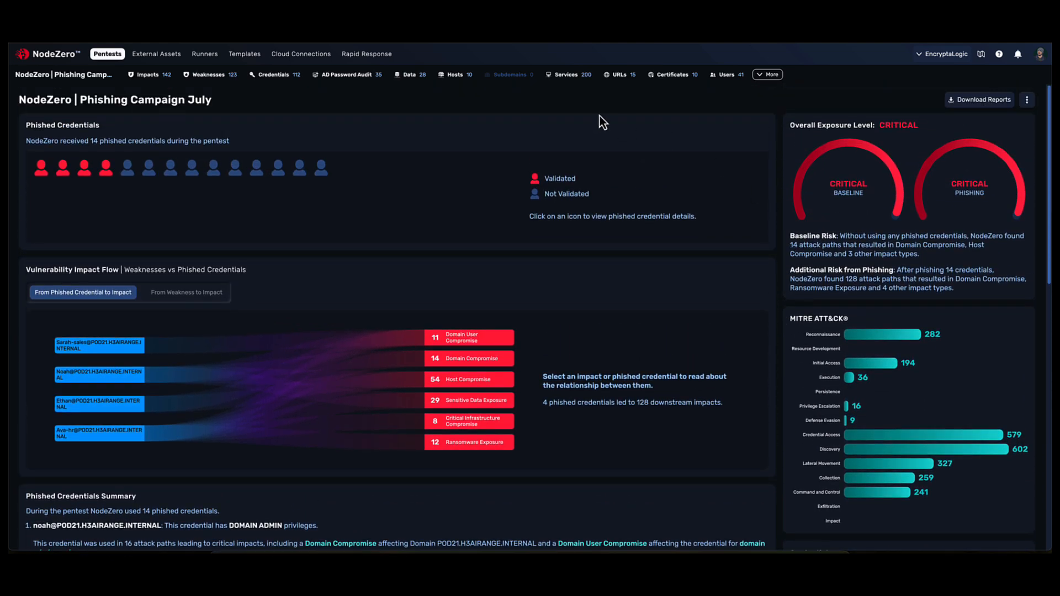
Step: Filter impacts to those downstream of phished credentials, narrowing to 128 attack paths
{"action": "left_click", "coordinate": [149, 75]}
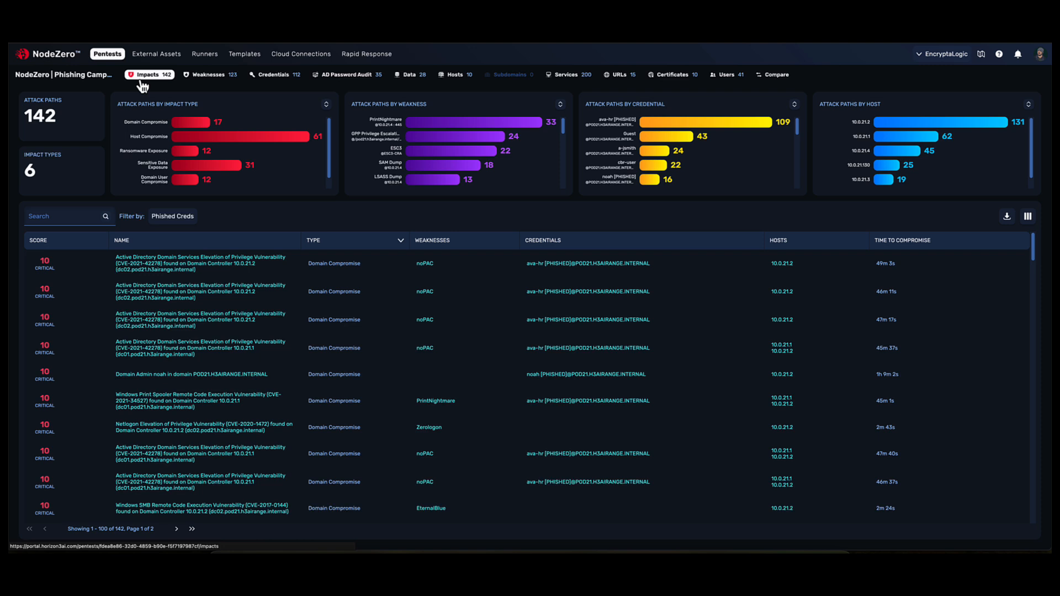
{"action": "left_click", "coordinate": [172, 216]}
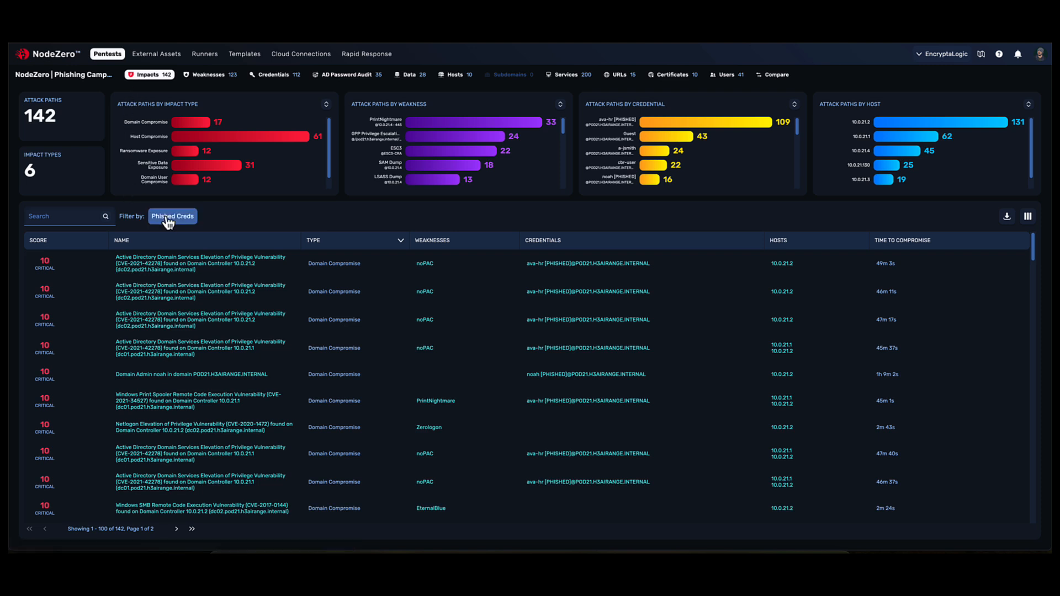
{"action": "left_click", "coordinate": [172, 216]}
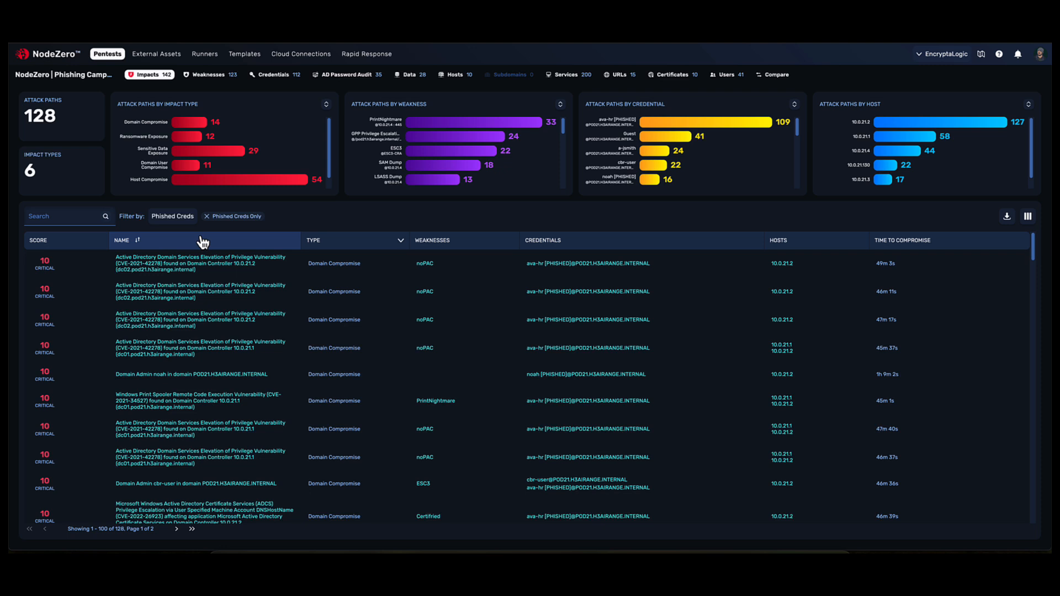
{"action": "mouse_move", "coordinate": [183, 156]}
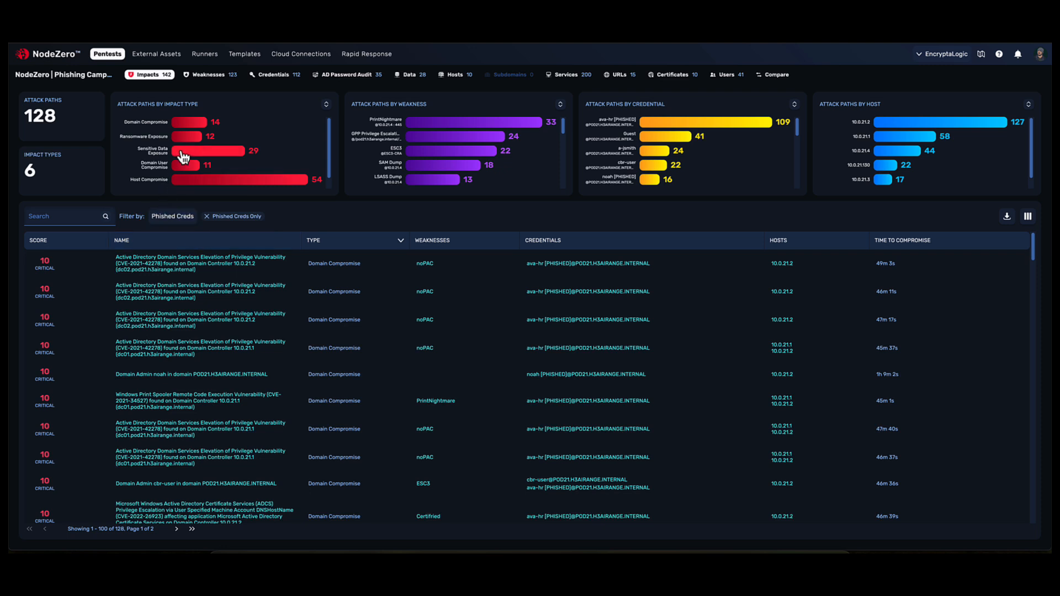
Step: Narrow impacts to Domain Compromise via ava-hr and open the CVE-2021-42278 finding on 10.0.21.2
{"action": "left_click", "coordinate": [189, 122]}
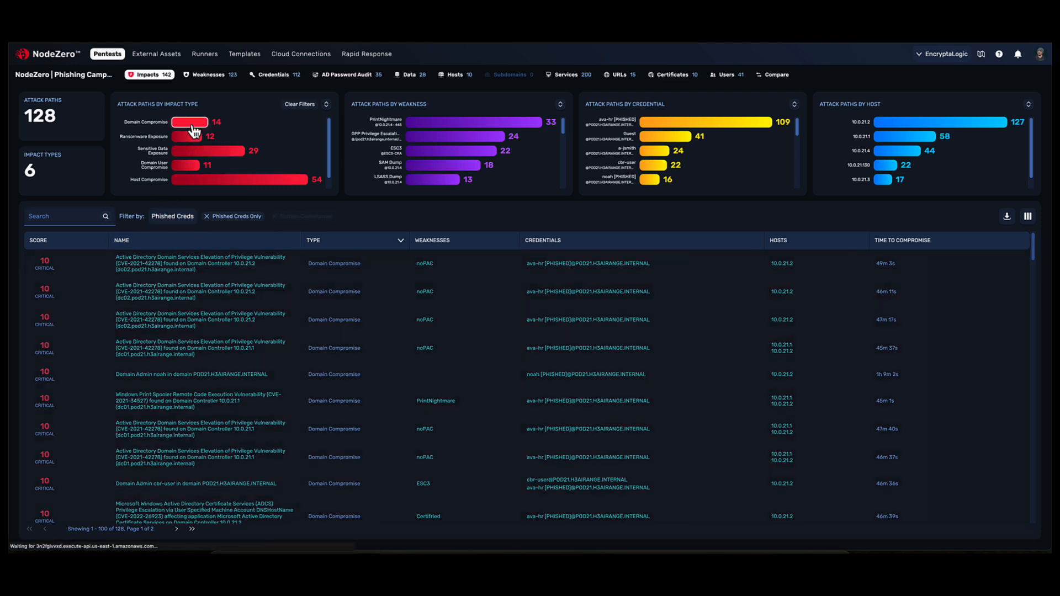
{"action": "left_click", "coordinate": [189, 121]}
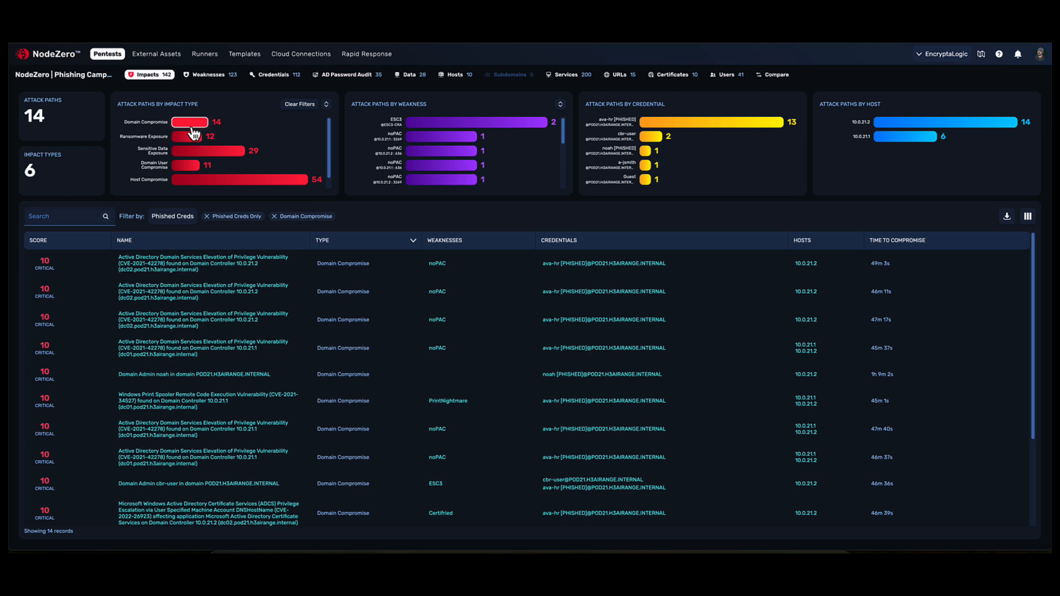
{"action": "mouse_move", "coordinate": [422, 136]}
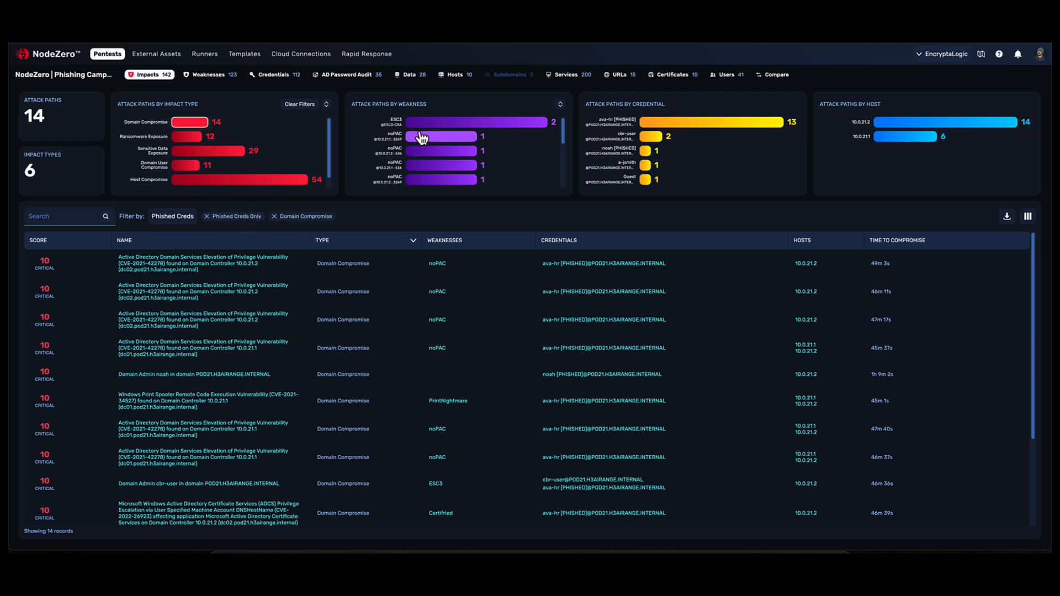
{"action": "mouse_move", "coordinate": [431, 180]}
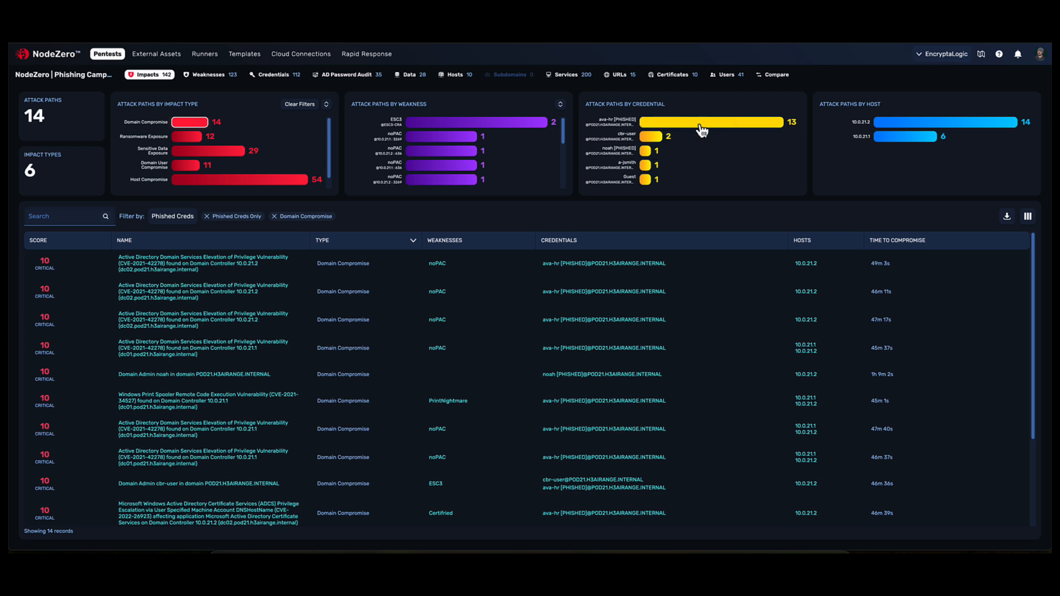
{"action": "left_click", "coordinate": [710, 122]}
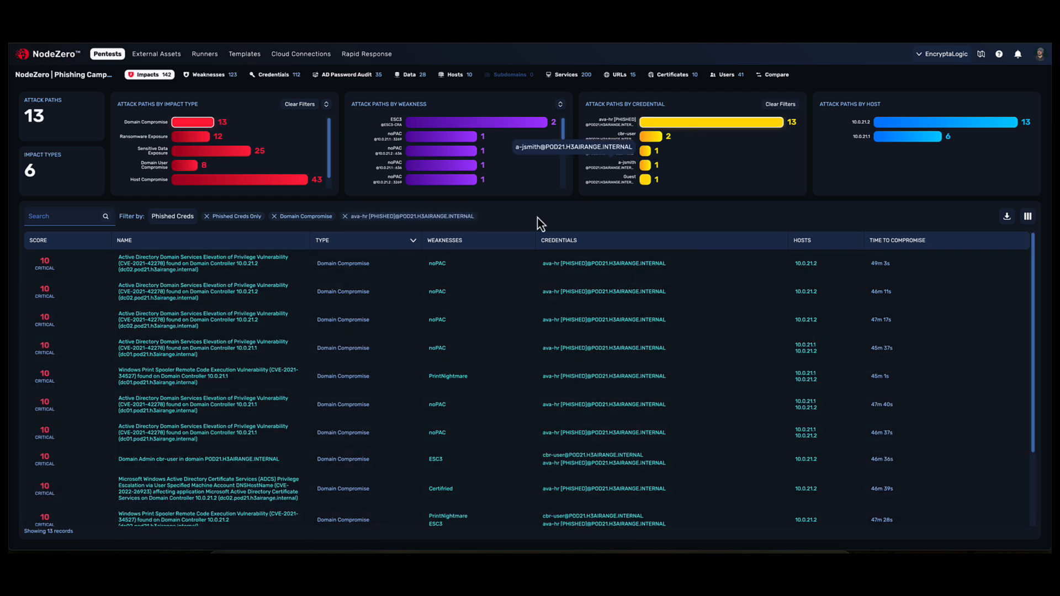
{"action": "mouse_move", "coordinate": [494, 319]}
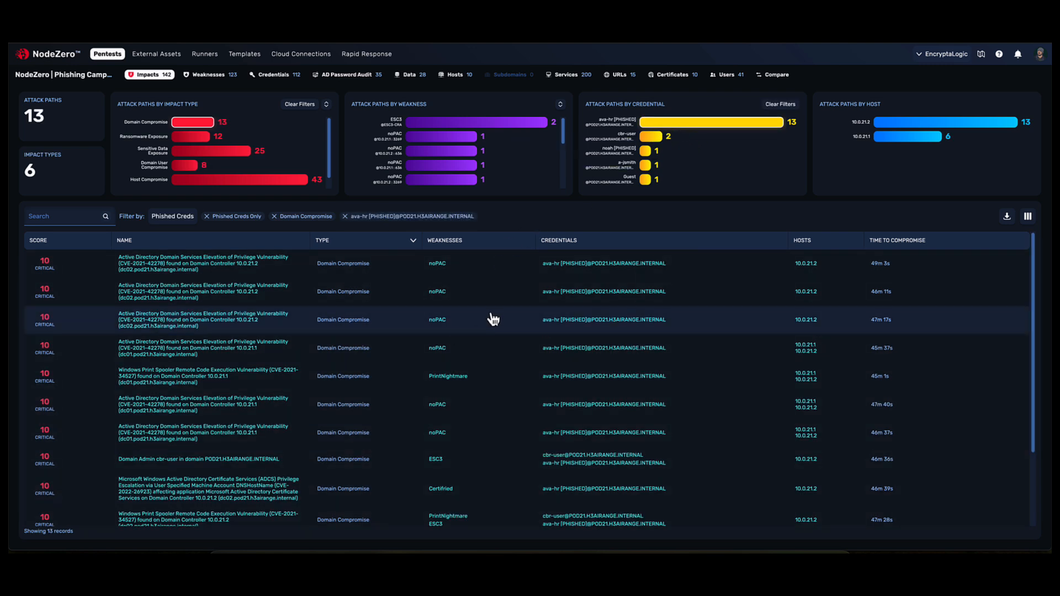
{"action": "left_click", "coordinate": [209, 264]}
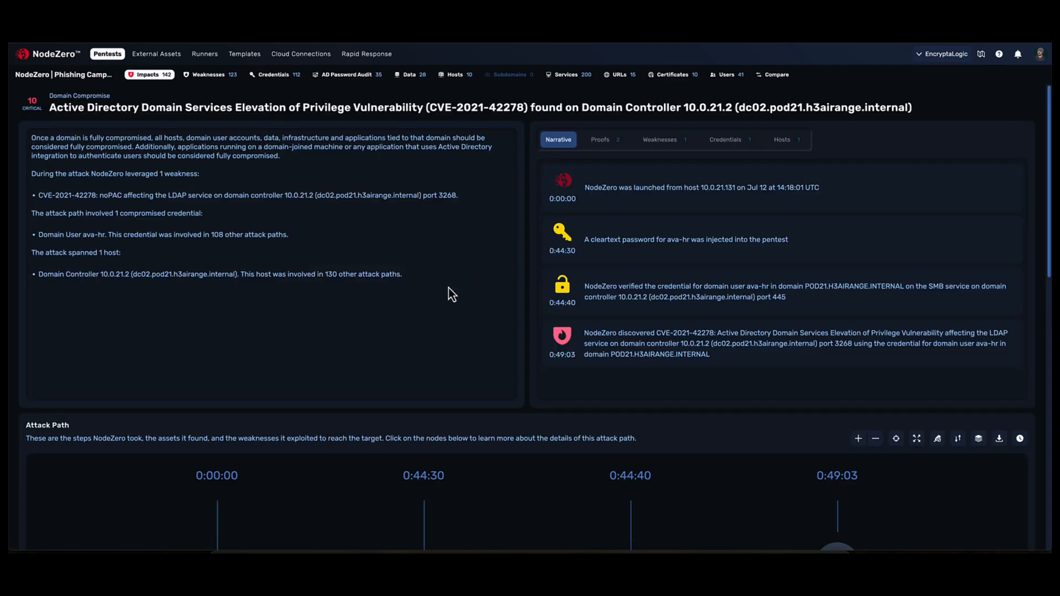
Step: Scroll to the Attack Path graph from ava-hr's cleartext password to CVE-2021-42278
{"action": "scroll", "scroll_direction": "down", "scroll_amount": 3}
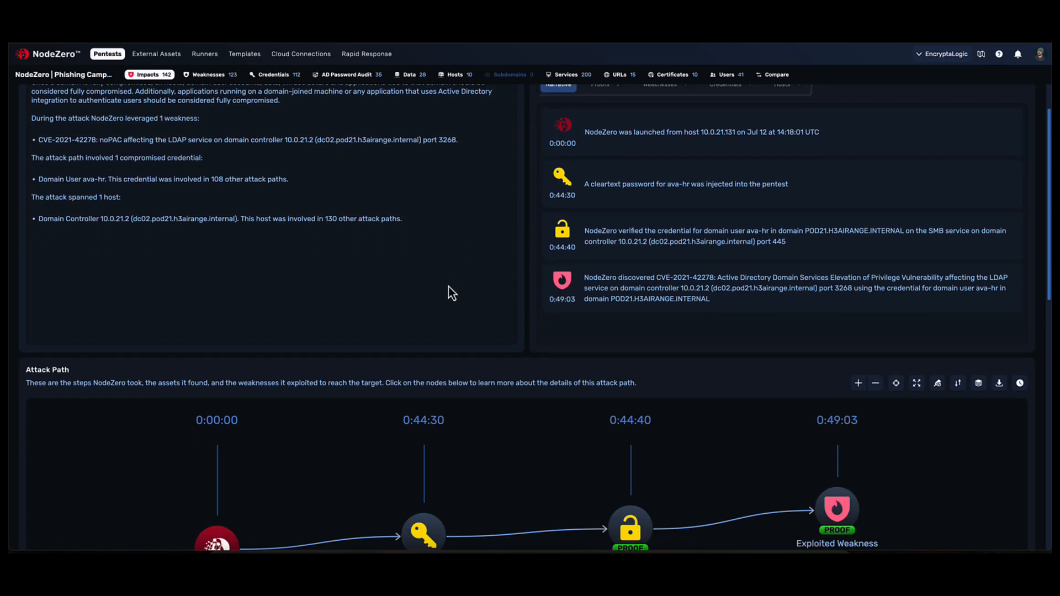
{"action": "scroll", "scroll_direction": "down", "scroll_amount": 3}
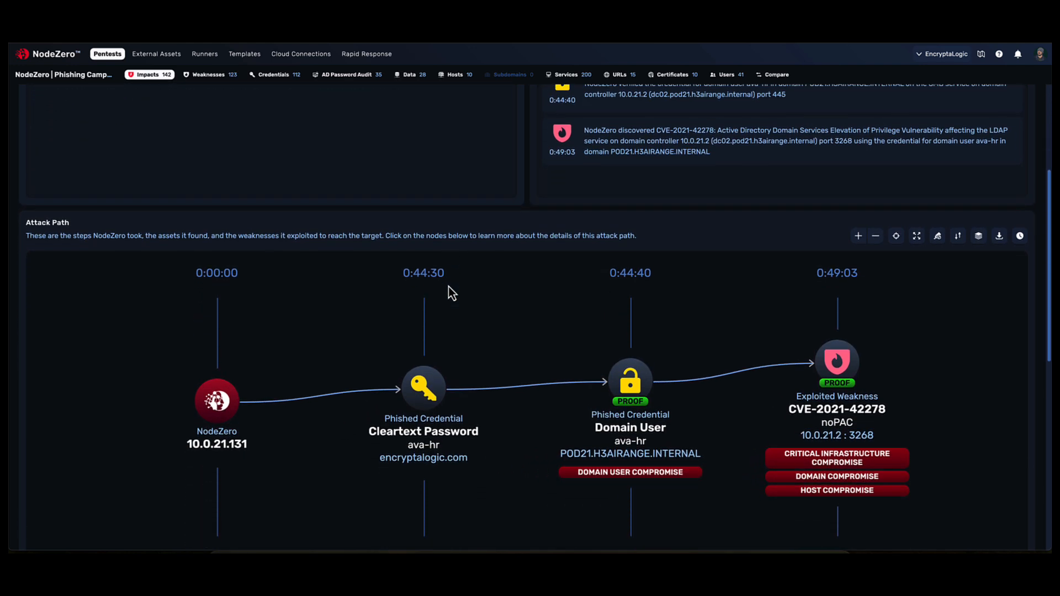
{"action": "scroll", "scroll_direction": "down", "scroll_amount": 3}
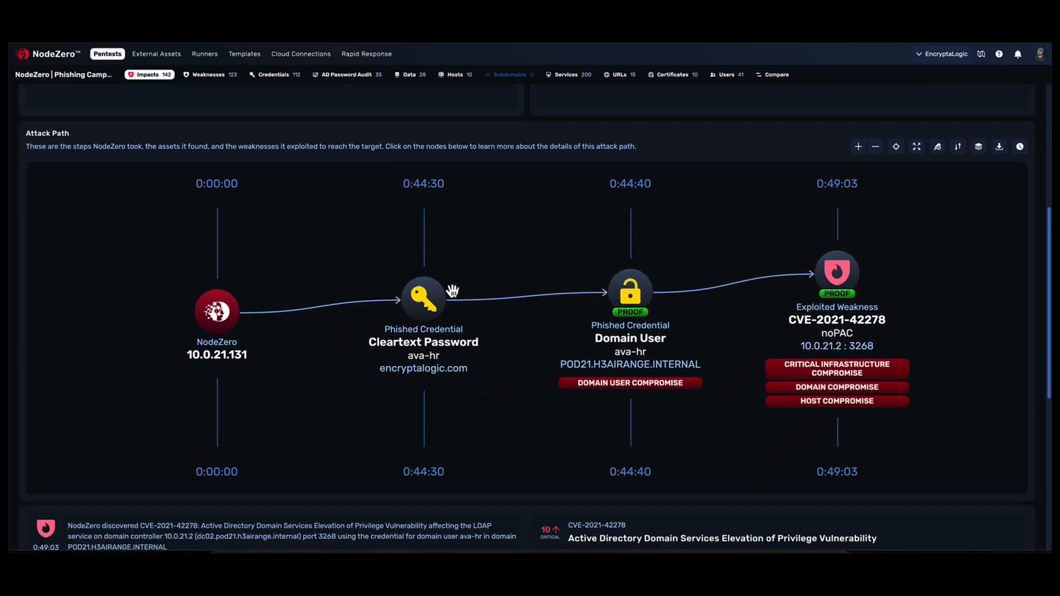
{"action": "scroll", "scroll_direction": "down", "scroll_amount": 3}
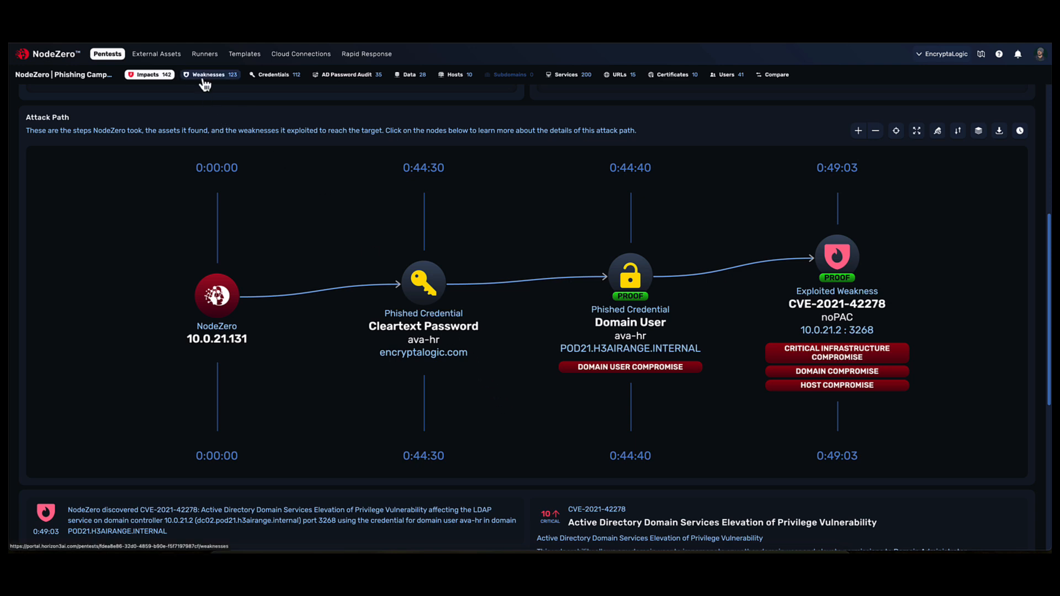
Step: Filter weaknesses to phished-credential findings, ungroup them, and view the Group Policy Preferences proof
{"action": "left_click", "coordinate": [210, 75]}
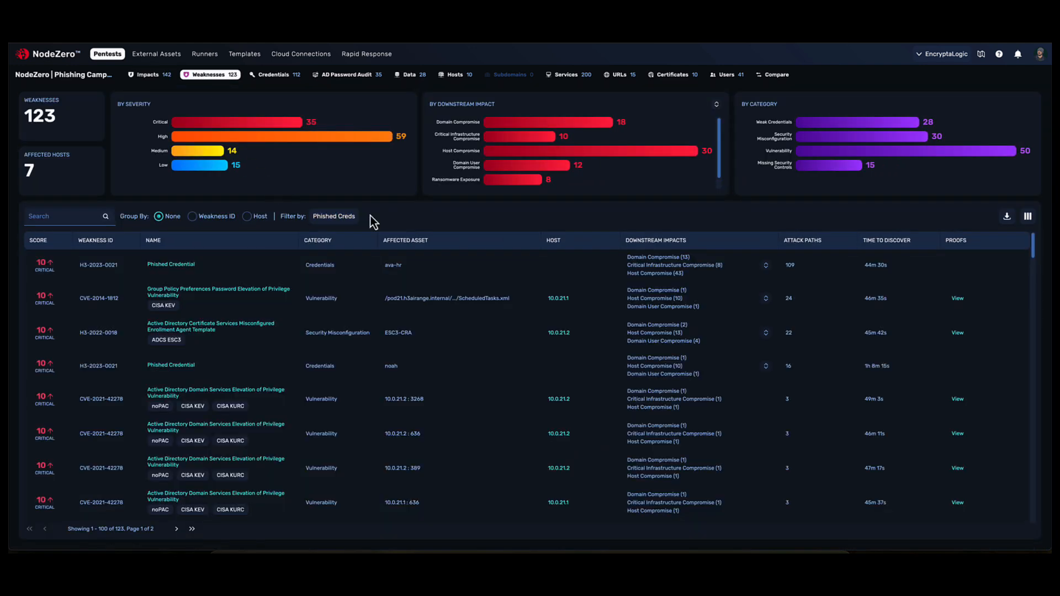
{"action": "left_click", "coordinate": [334, 216]}
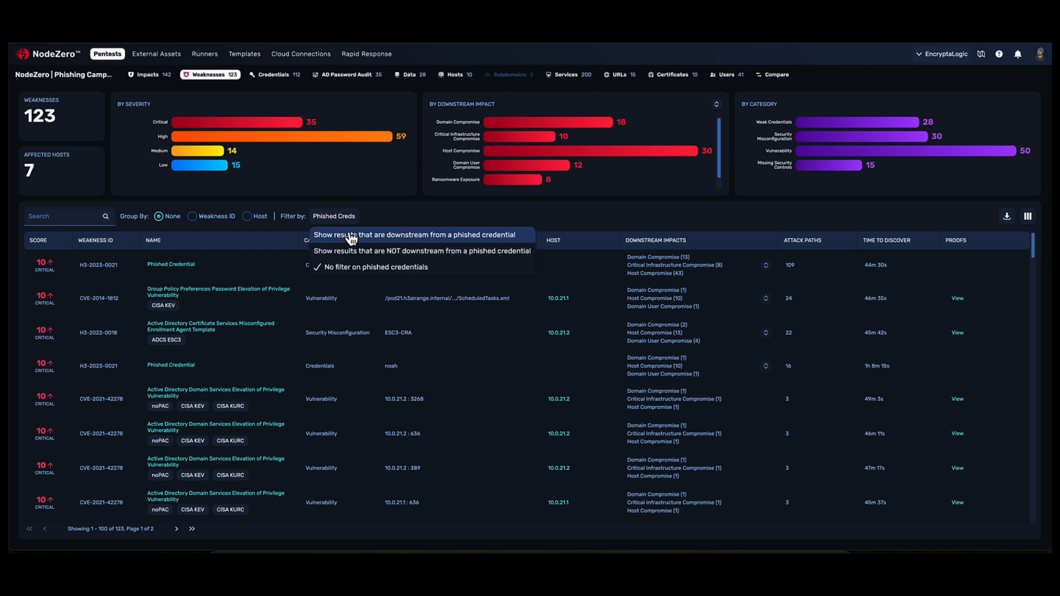
{"action": "left_click", "coordinate": [415, 235]}
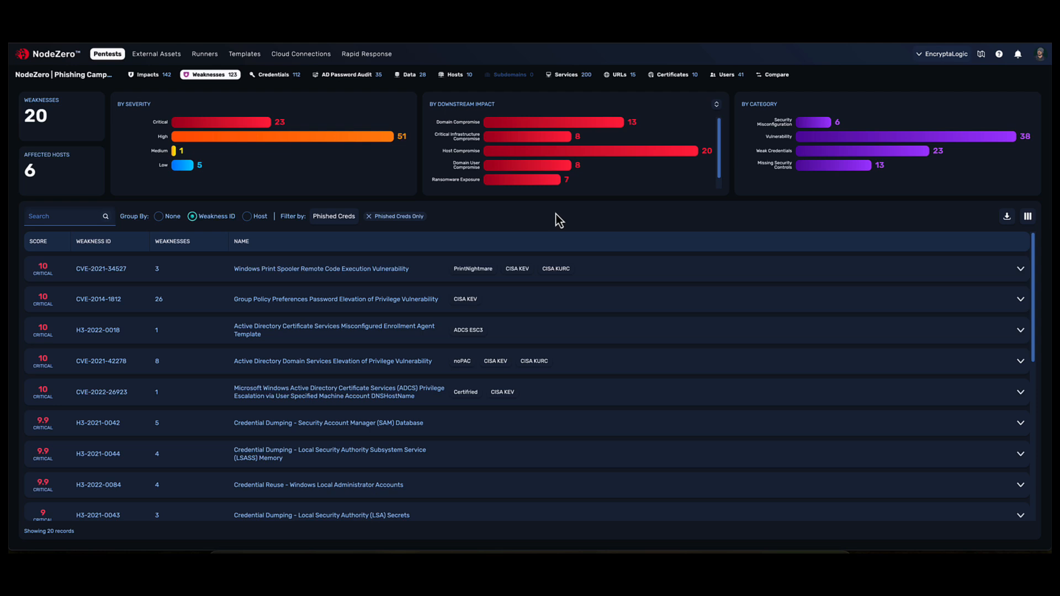
{"action": "mouse_move", "coordinate": [203, 280]}
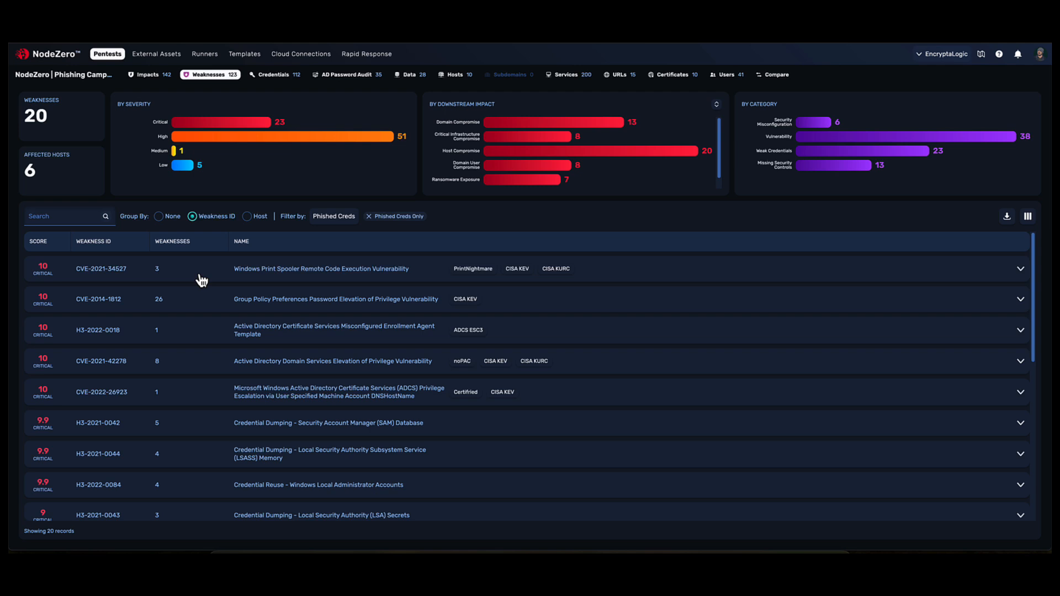
{"action": "mouse_move", "coordinate": [169, 229]}
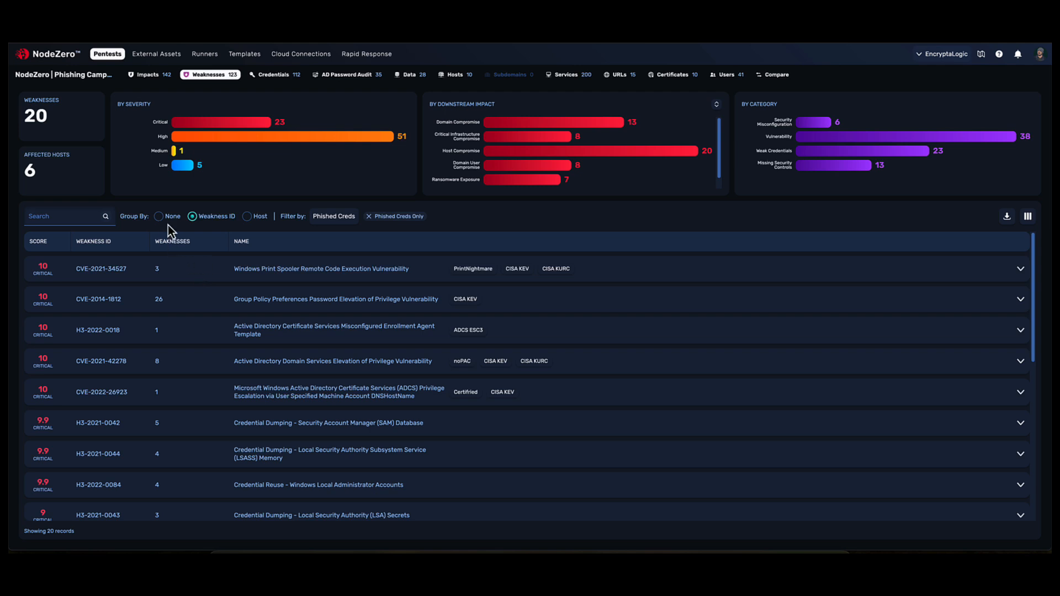
{"action": "left_click", "coordinate": [159, 216]}
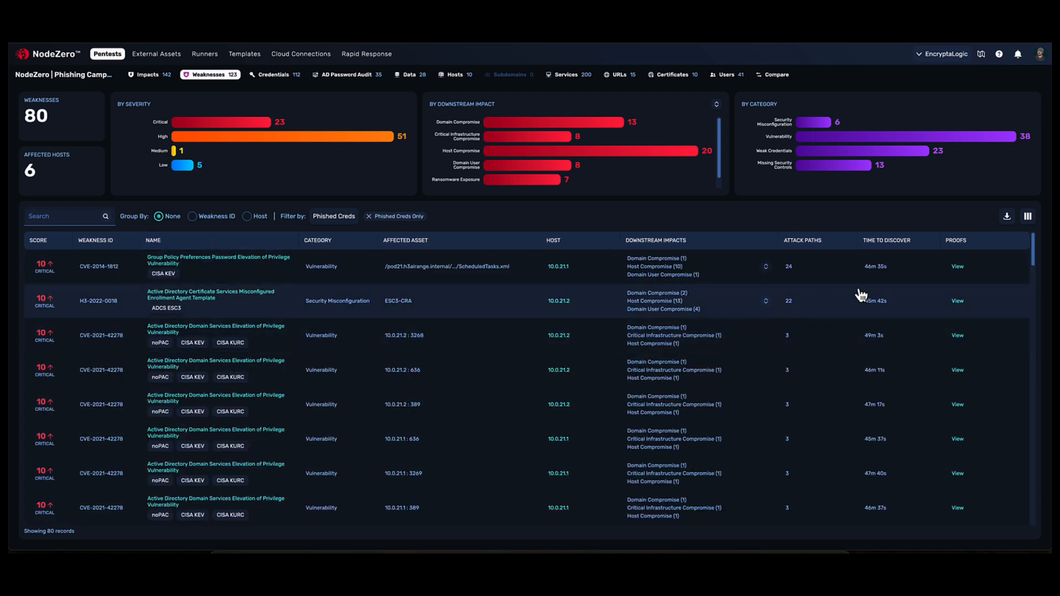
{"action": "left_click", "coordinate": [957, 265]}
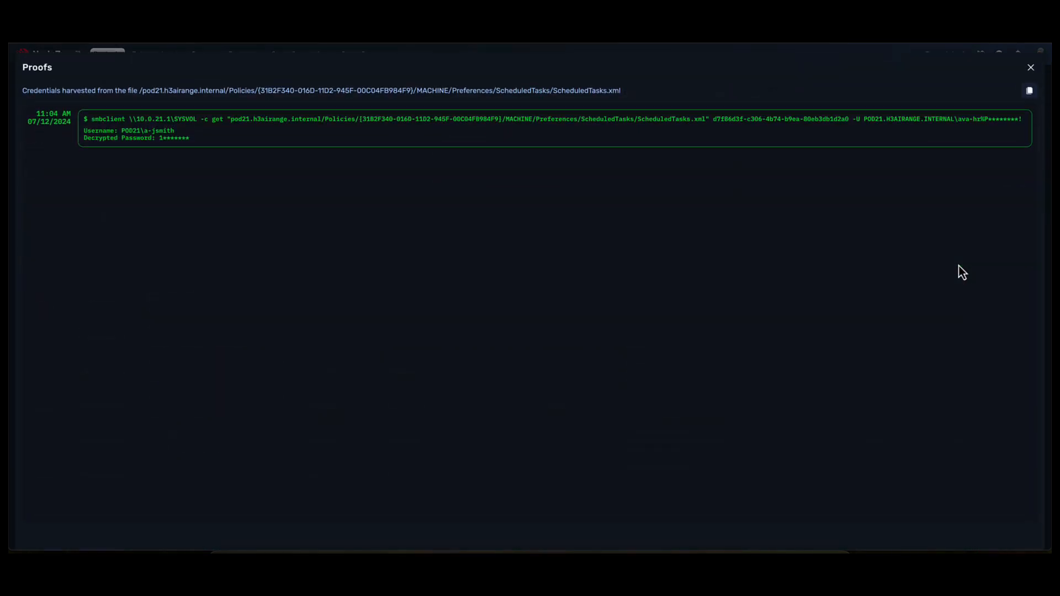